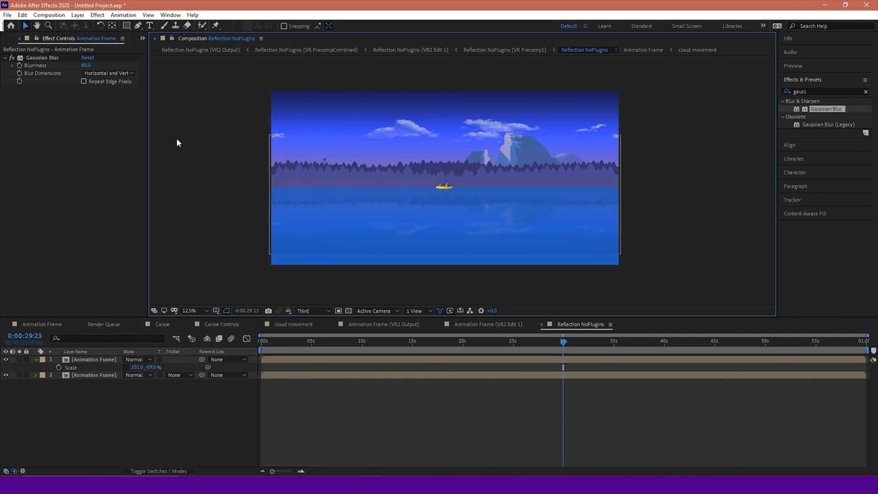
{"action": "mouse_move", "coordinate": [203, 163]}
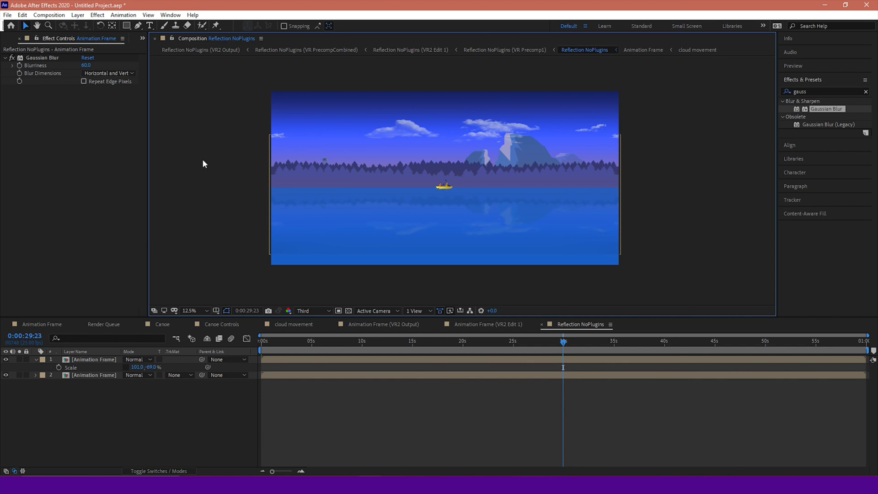
{"action": "mouse_move", "coordinate": [203, 148]}
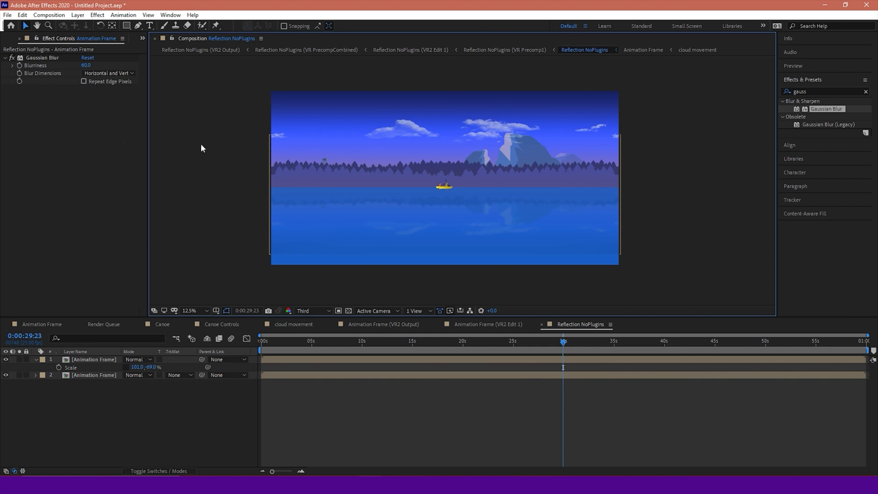
{"action": "mouse_move", "coordinate": [211, 189]}
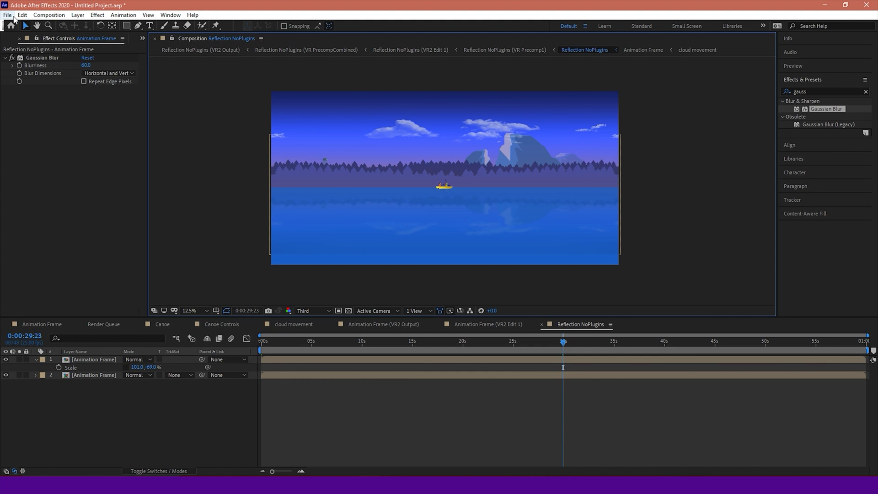
Send the comp to Media Encoder from the File menu and dismiss the AfterFX error
{"action": "left_click", "coordinate": [7, 14]}
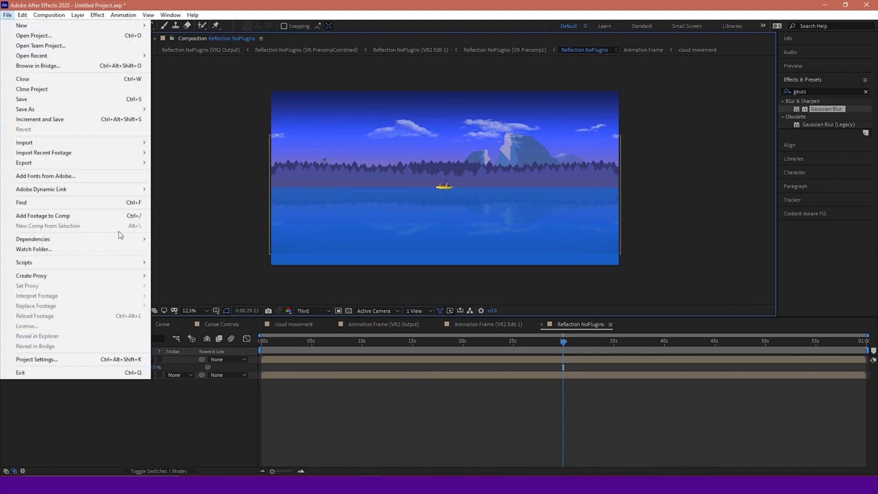
{"action": "mouse_move", "coordinate": [24, 163]}
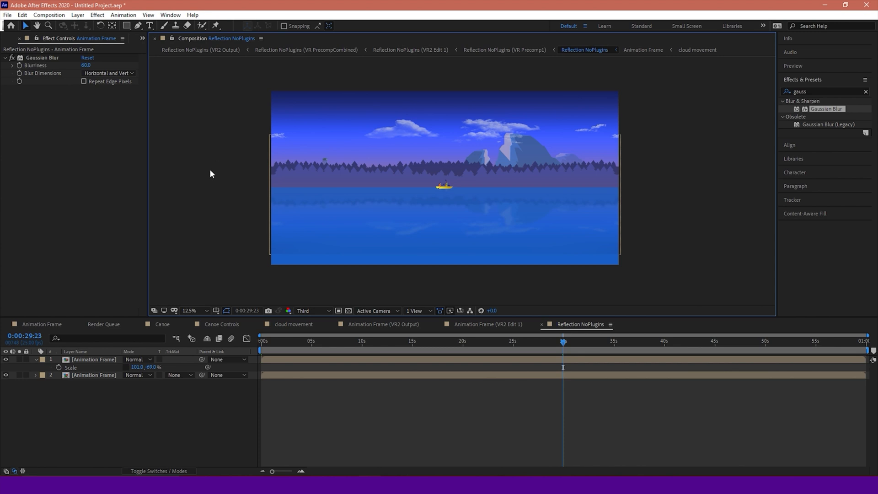
{"action": "mouse_move", "coordinate": [204, 159]}
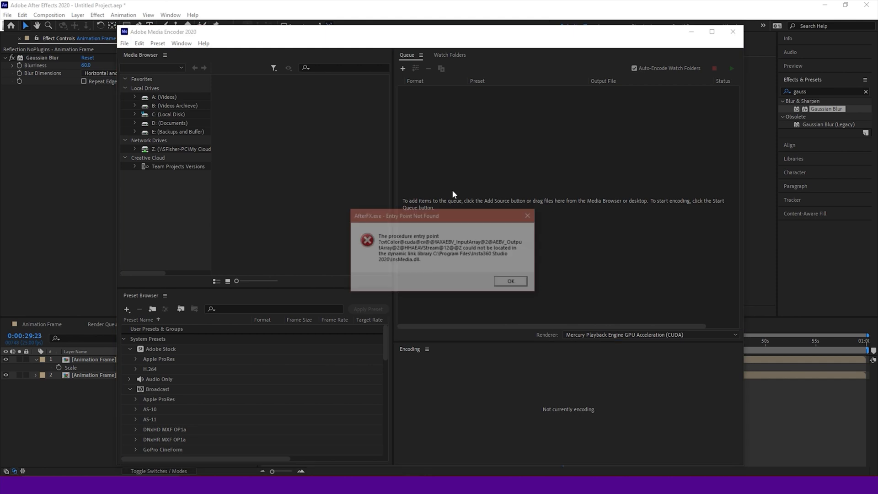
{"action": "left_click", "coordinate": [510, 281]}
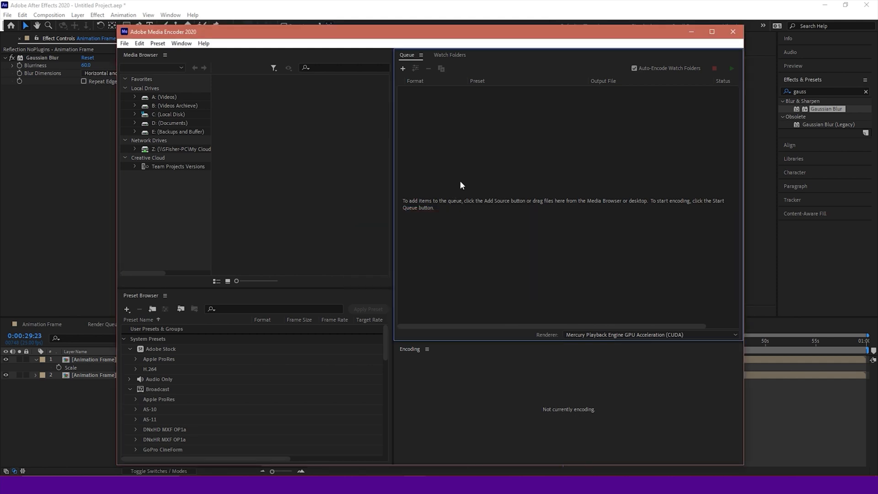
{"action": "mouse_move", "coordinate": [454, 156]}
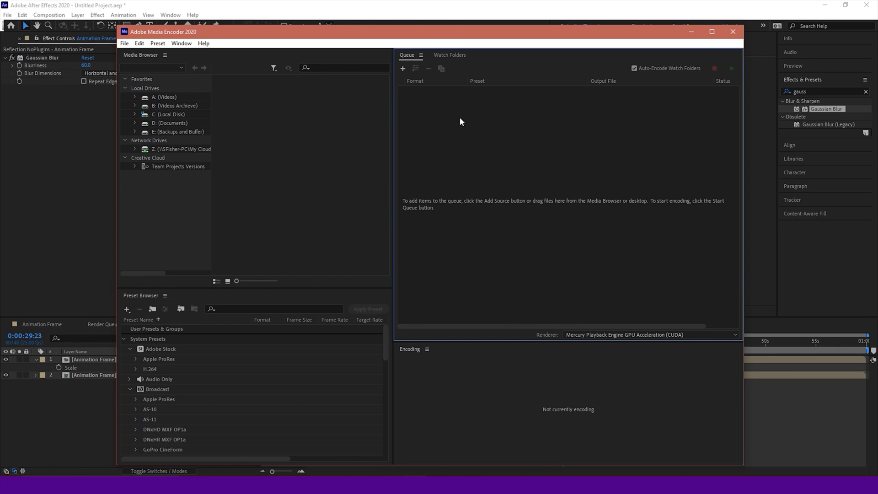
{"action": "mouse_move", "coordinate": [555, 114]}
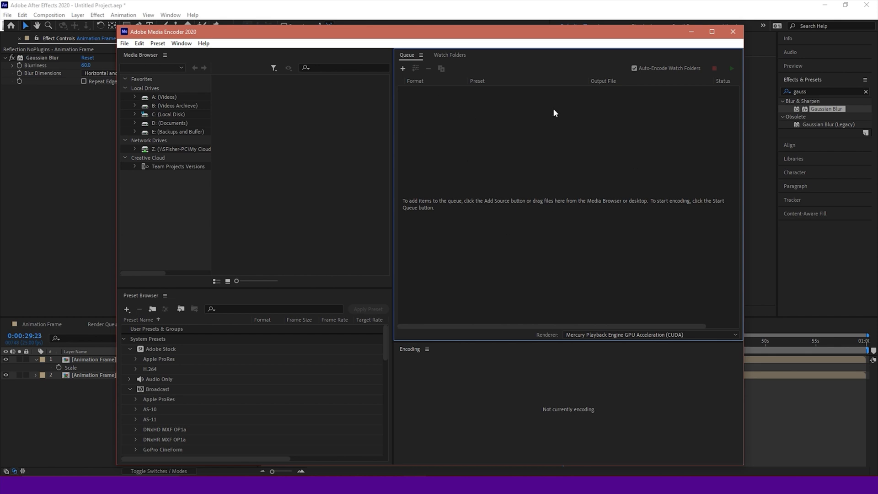
{"action": "mouse_move", "coordinate": [497, 139]}
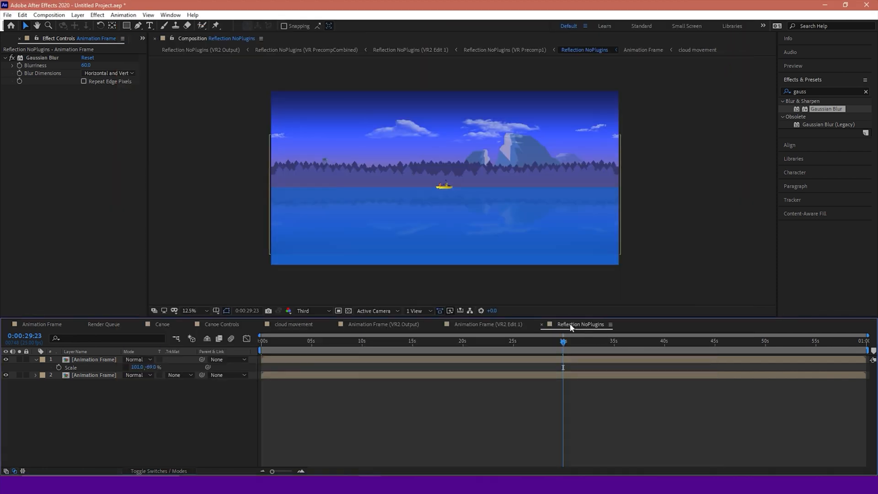
{"action": "mouse_move", "coordinate": [698, 341]}
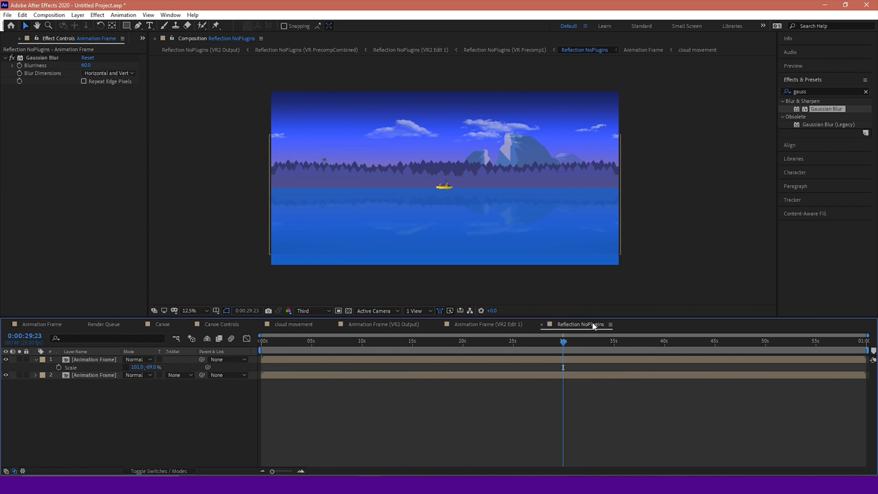
{"action": "mouse_move", "coordinate": [445, 283]}
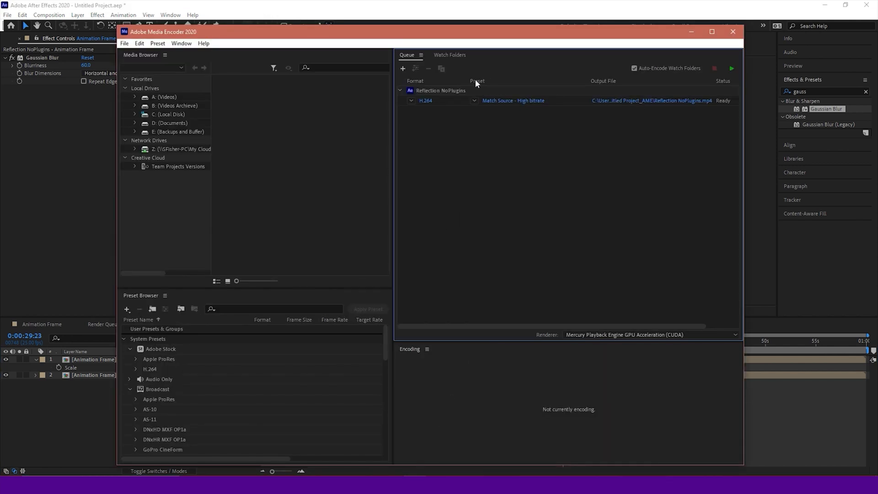
{"action": "mouse_move", "coordinate": [521, 109]}
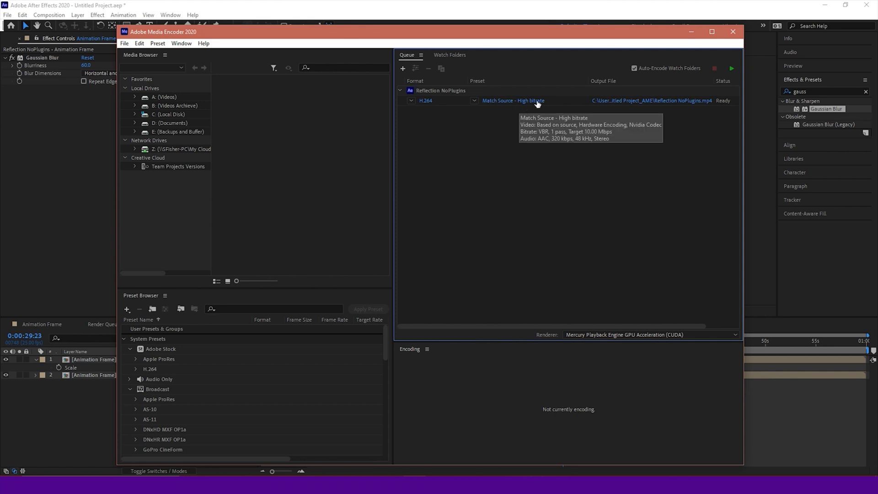
{"action": "mouse_move", "coordinate": [532, 104]}
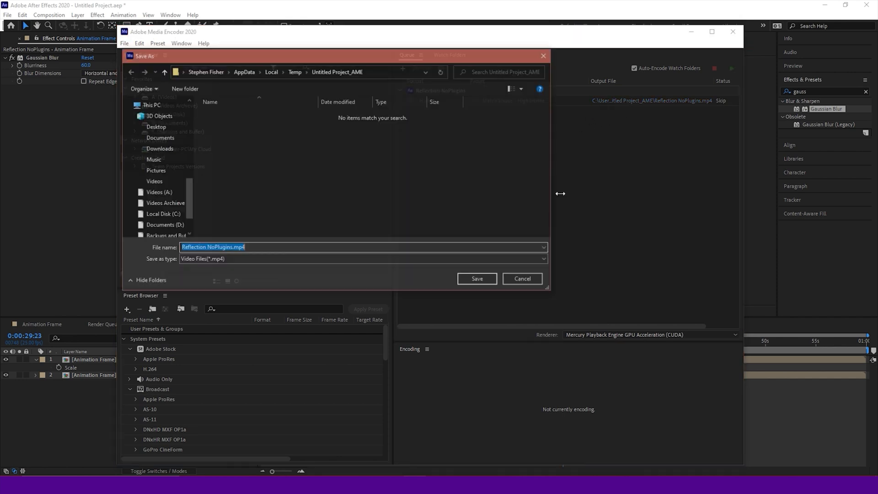
Save the output as Reflection NoPlugins.mp4 on Documents (D:)
{"action": "scroll", "scroll_direction": "down", "scroll_amount": 3}
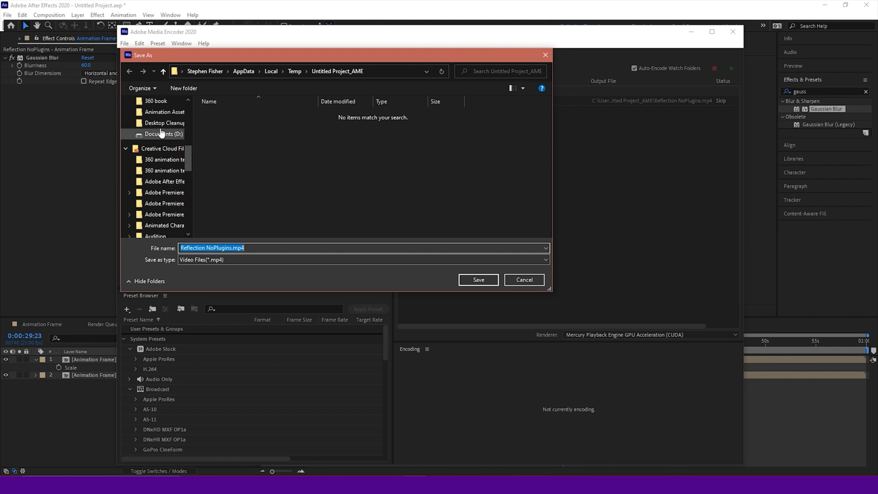
{"action": "left_click", "coordinate": [165, 134]}
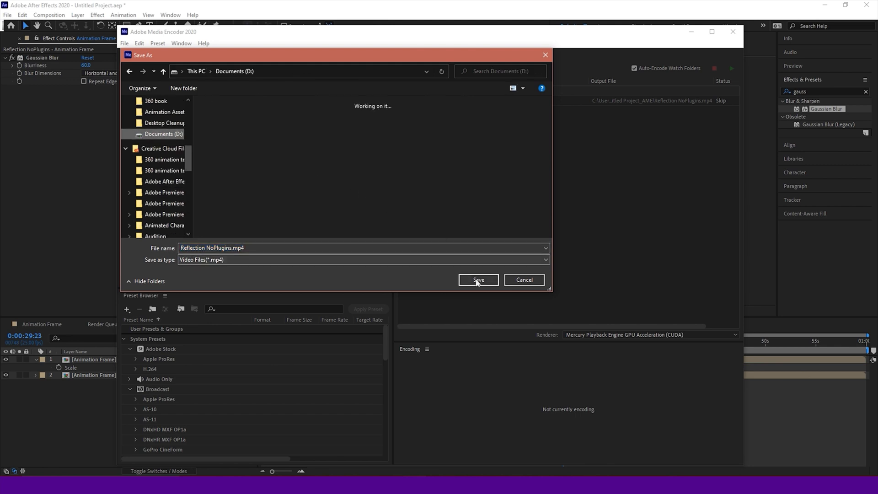
{"action": "left_click", "coordinate": [478, 280]}
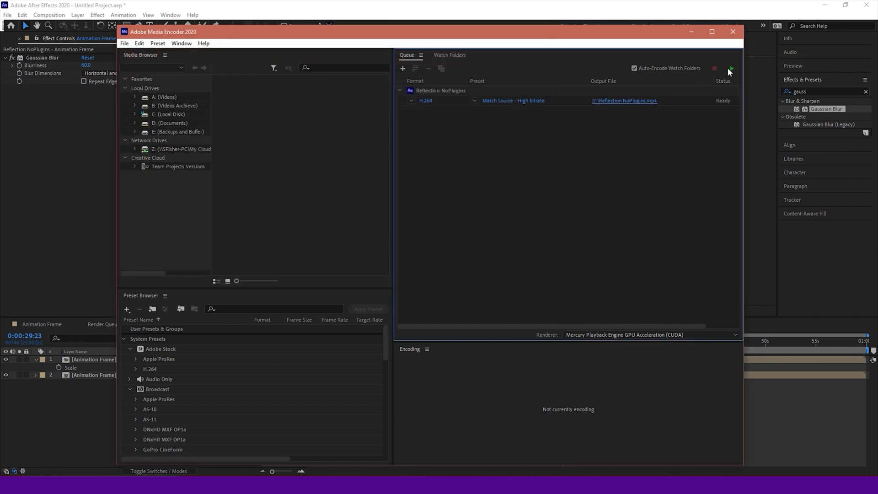
Start the queue to encode Reflection NoPlugins.mp4 to H.264
{"action": "left_click", "coordinate": [730, 69]}
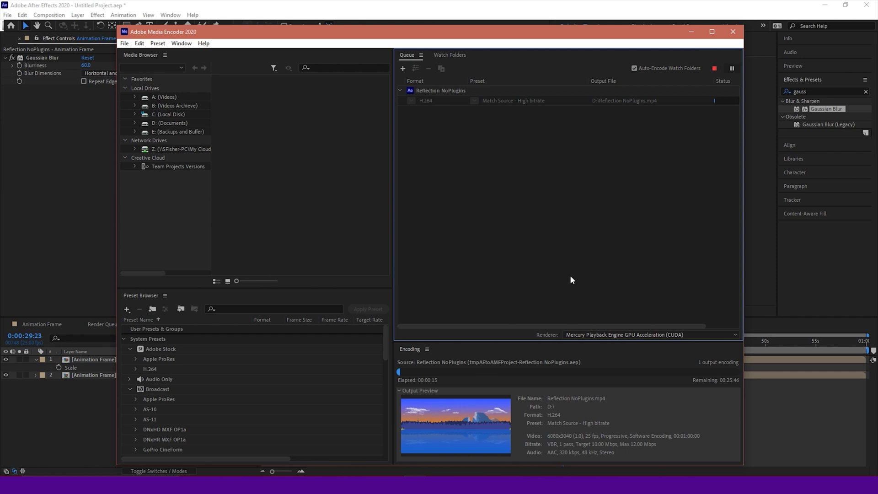
{"action": "mouse_move", "coordinate": [553, 261]}
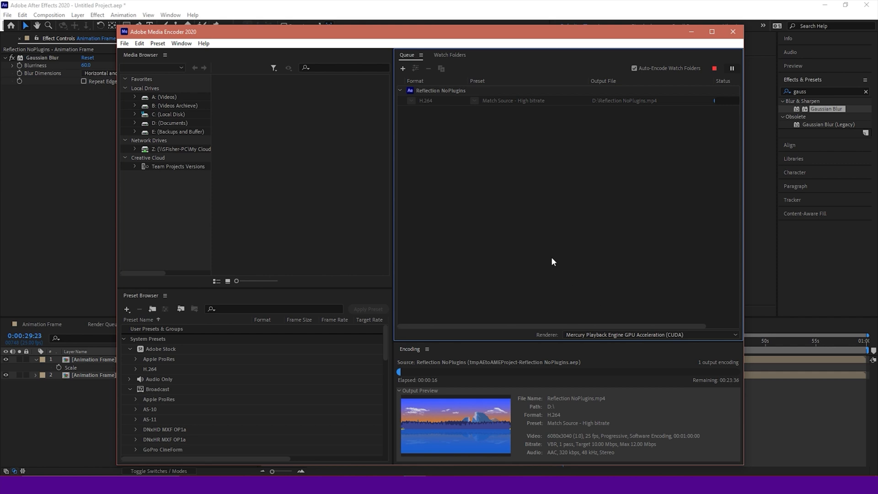
{"action": "mouse_move", "coordinate": [519, 249]}
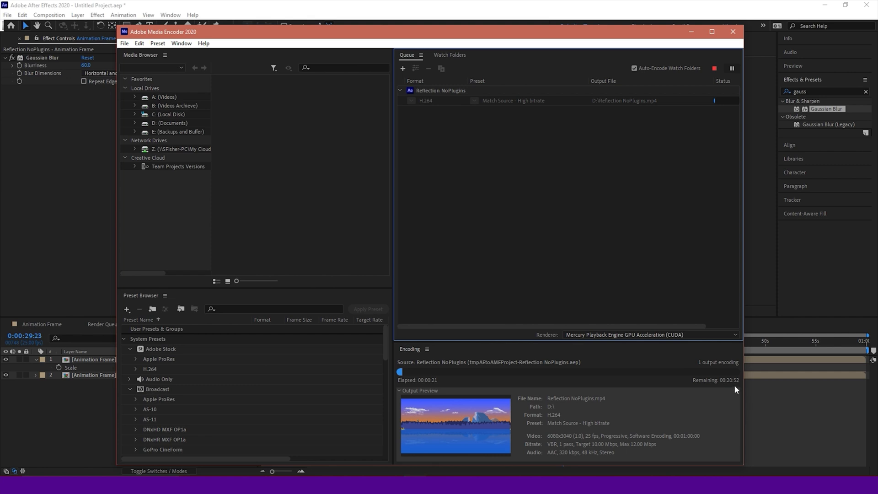
{"action": "mouse_move", "coordinate": [605, 255]}
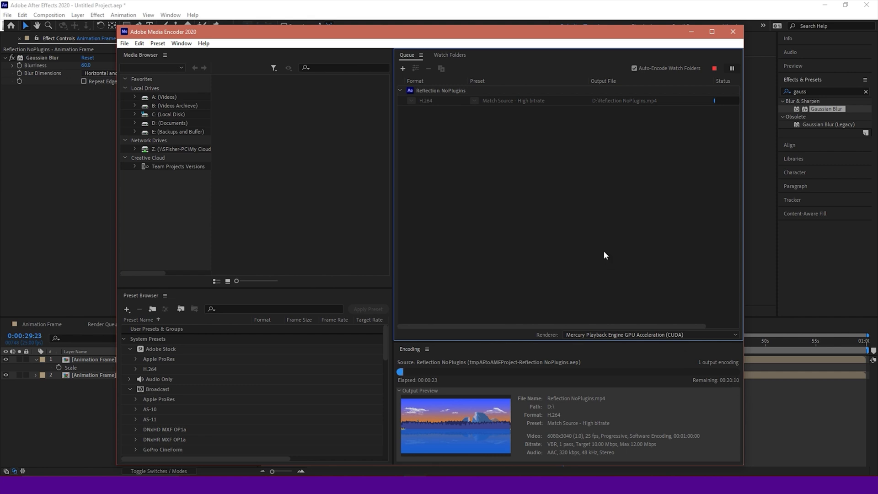
{"action": "mouse_move", "coordinate": [676, 343]}
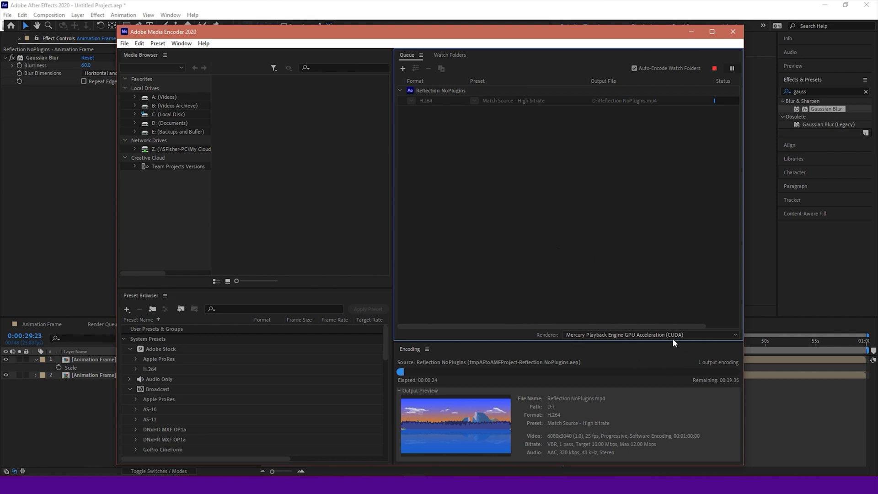
{"action": "mouse_move", "coordinate": [620, 252]}
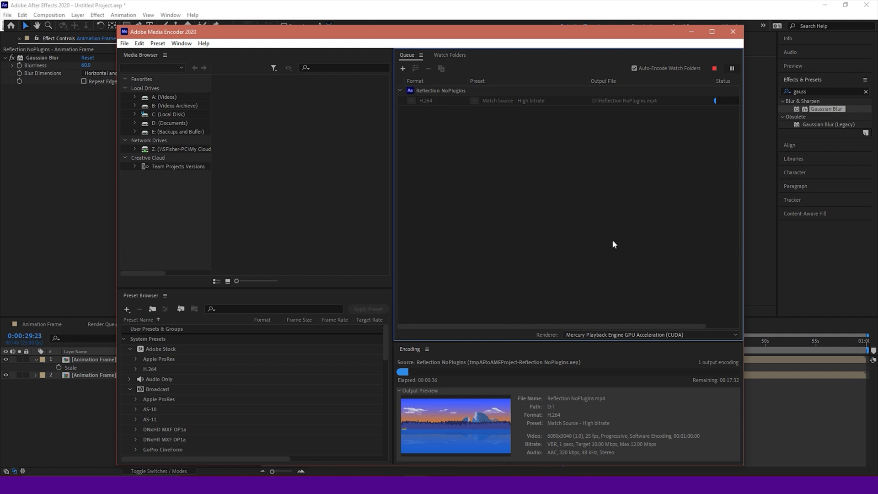
{"action": "mouse_move", "coordinate": [568, 210]}
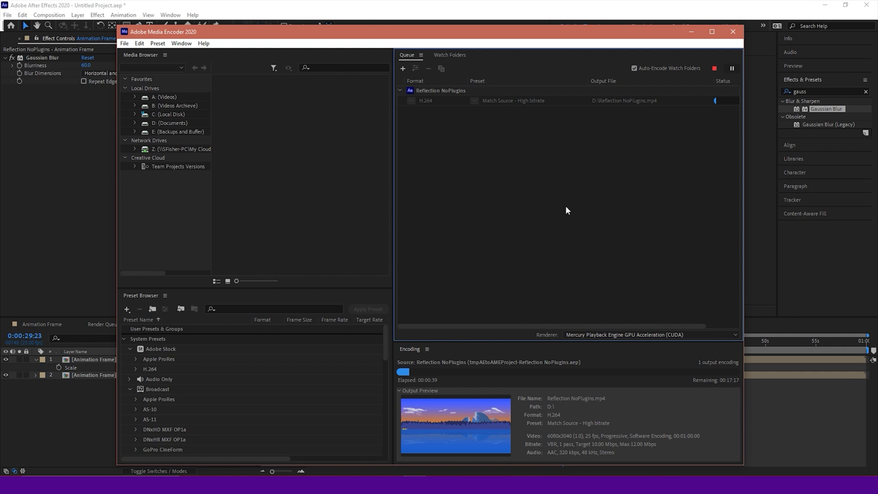
{"action": "mouse_move", "coordinate": [582, 202]}
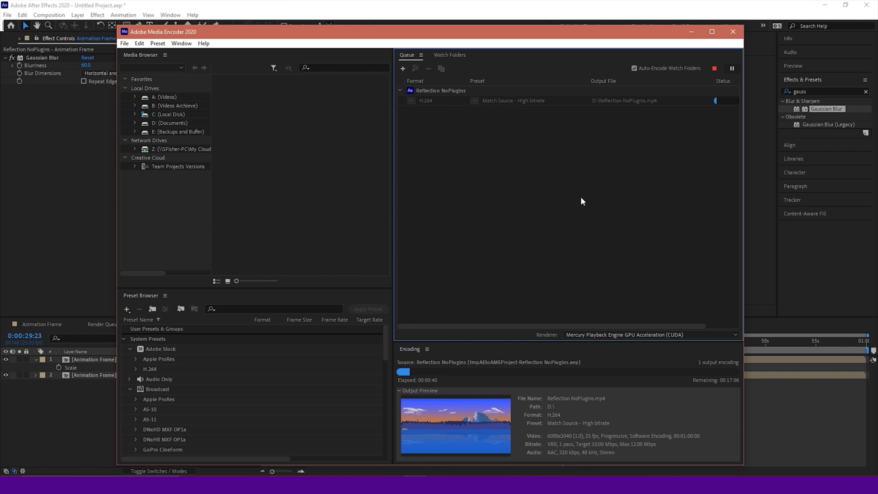
{"action": "mouse_move", "coordinate": [653, 170]}
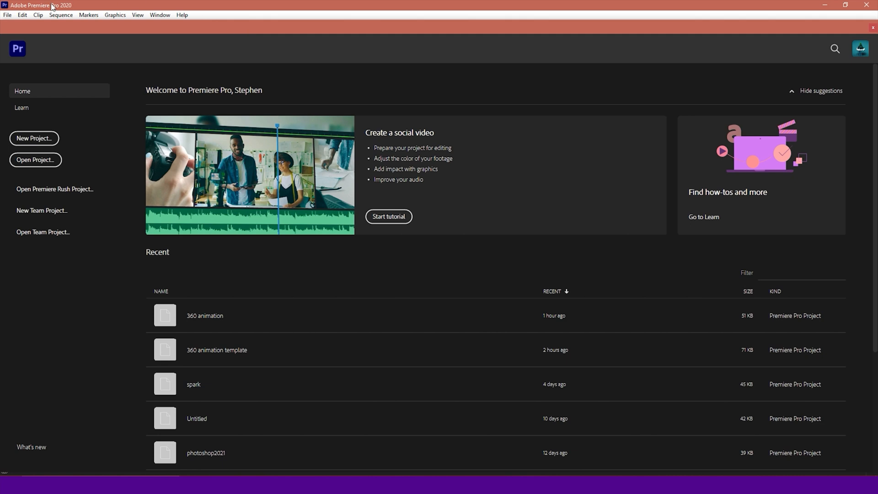
{"action": "mouse_move", "coordinate": [34, 138]}
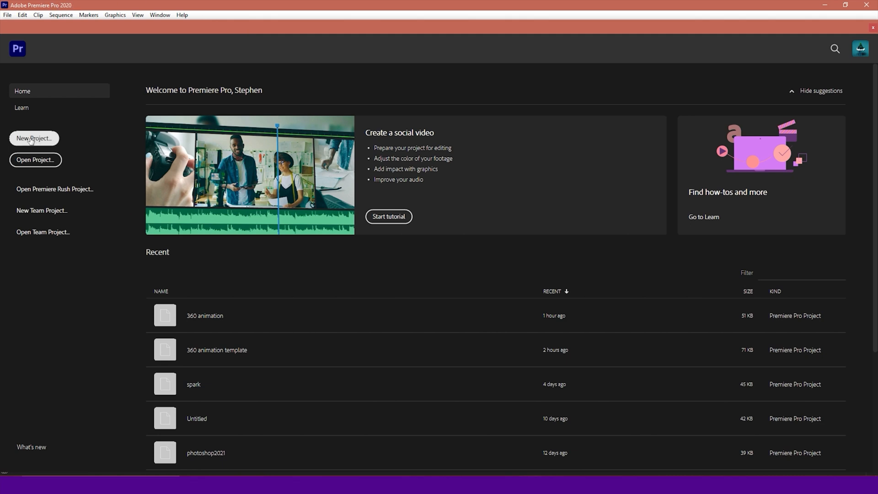
Create a new Premiere Pro project named '360 lake animation'
{"action": "left_click", "coordinate": [34, 138]}
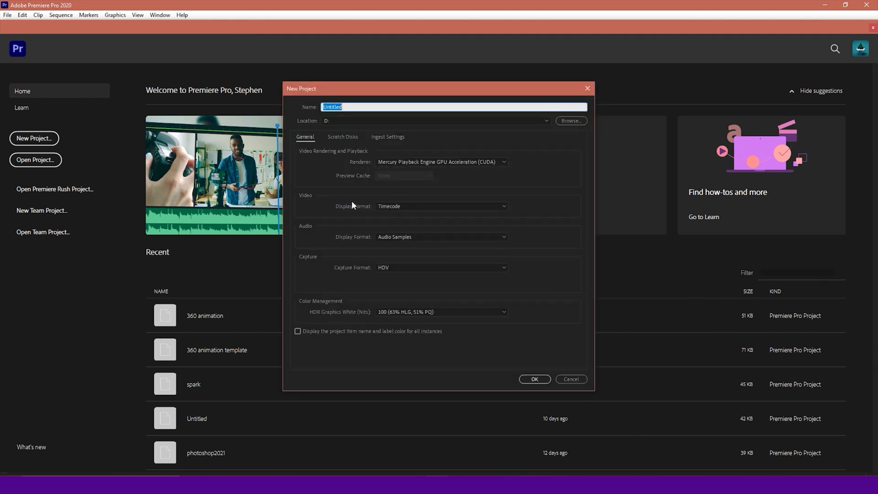
{"action": "mouse_move", "coordinate": [413, 145]}
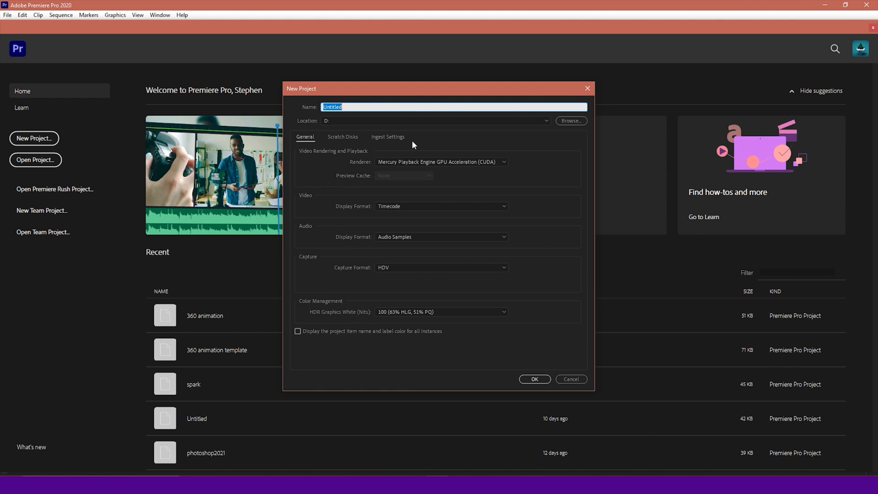
{"action": "mouse_move", "coordinate": [399, 294]}
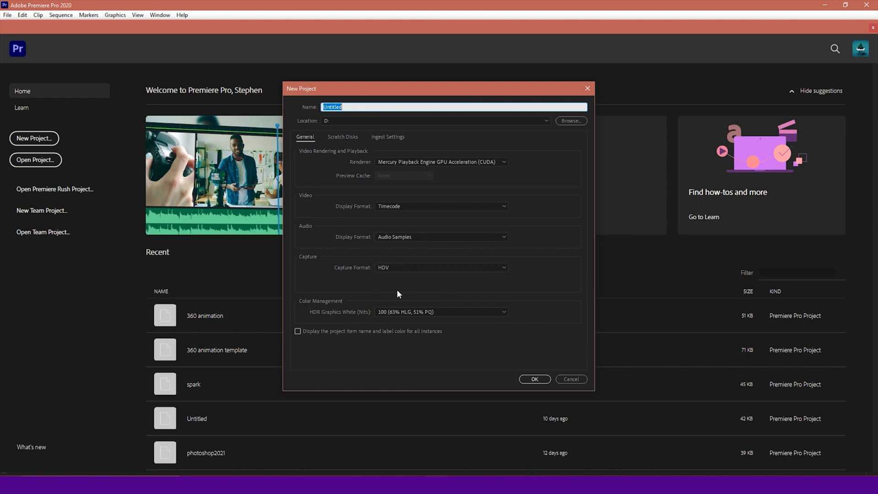
{"action": "mouse_move", "coordinate": [395, 279]}
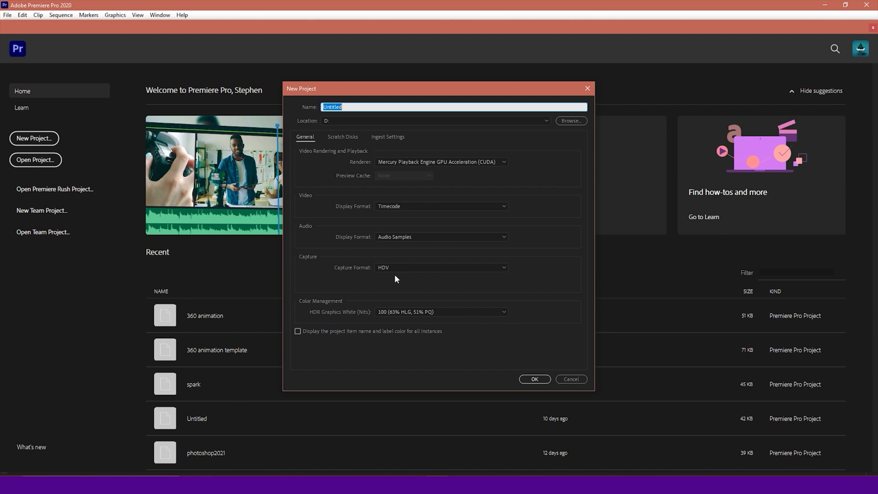
{"action": "type", "text": "360"}
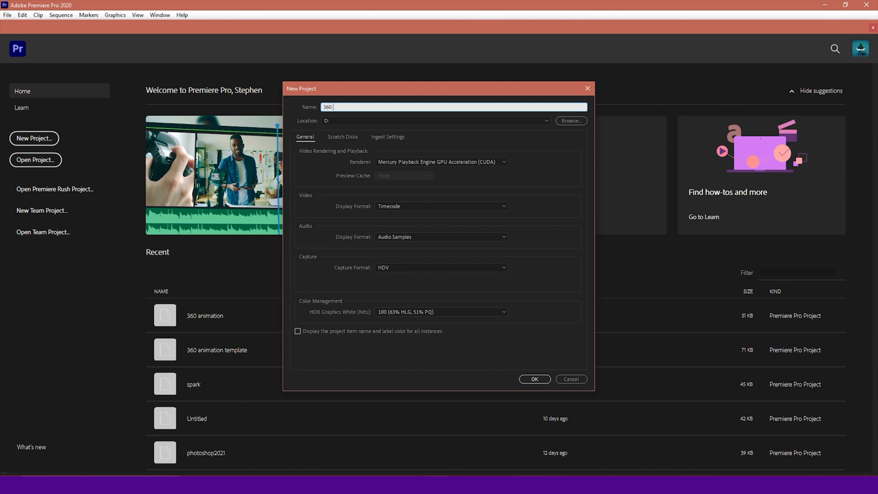
{"action": "type", "text": "lake animation"}
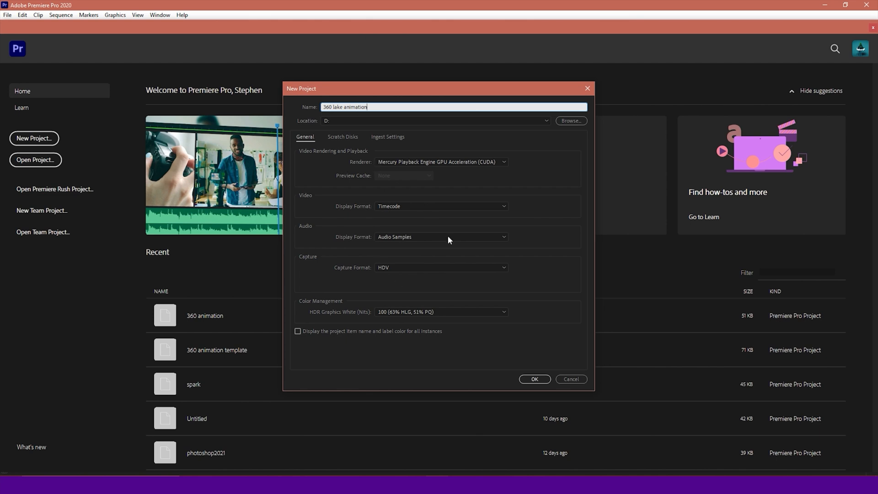
{"action": "left_click", "coordinate": [534, 378]}
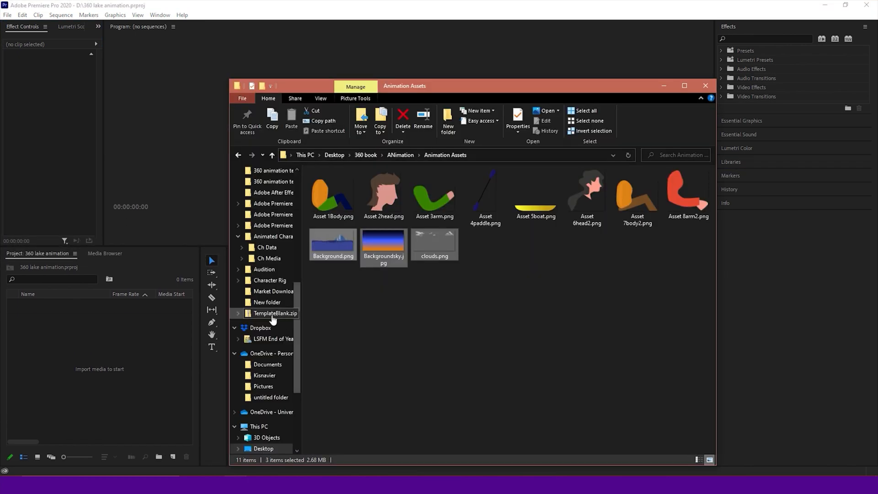
Import Lake Animation.mp4 from Documents (D:) into the Project panel by dragging
{"action": "scroll", "scroll_direction": "down", "scroll_amount": 3}
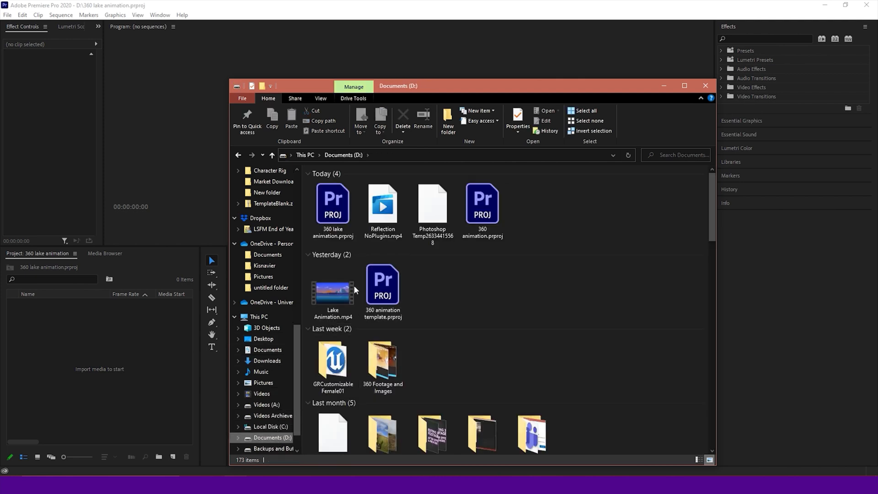
{"action": "left_click", "coordinate": [332, 291]}
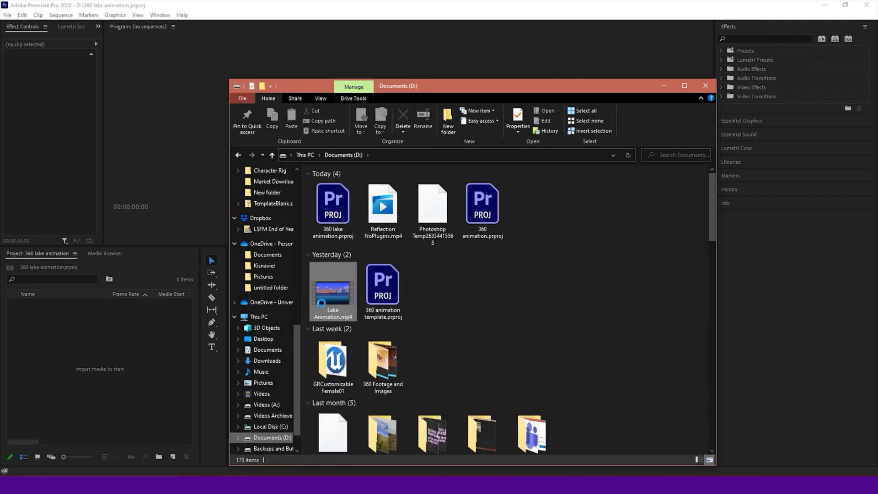
{"action": "left_click_drag", "start_coordinate": [332, 290], "coordinate": [76, 318]}
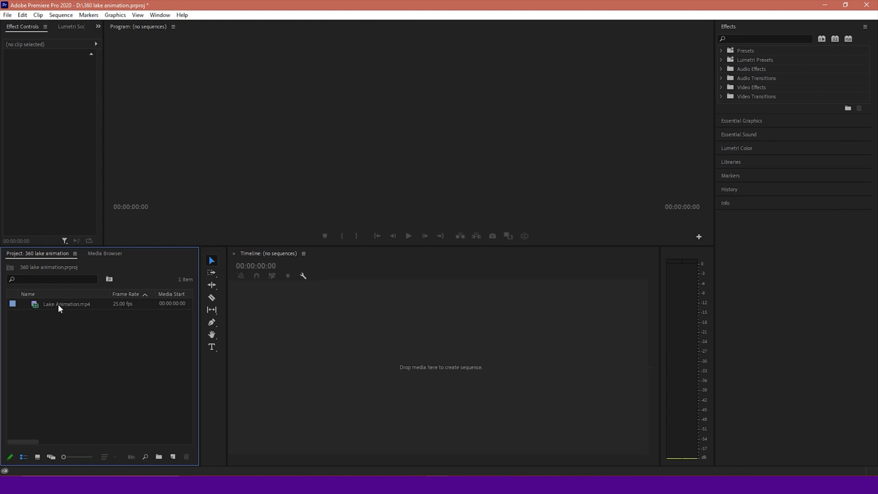
Interpret Lake Animation.mp4 as Conform to Equirectangular monoscopic VR, 360° by 180°
{"action": "right_click", "coordinate": [66, 304]}
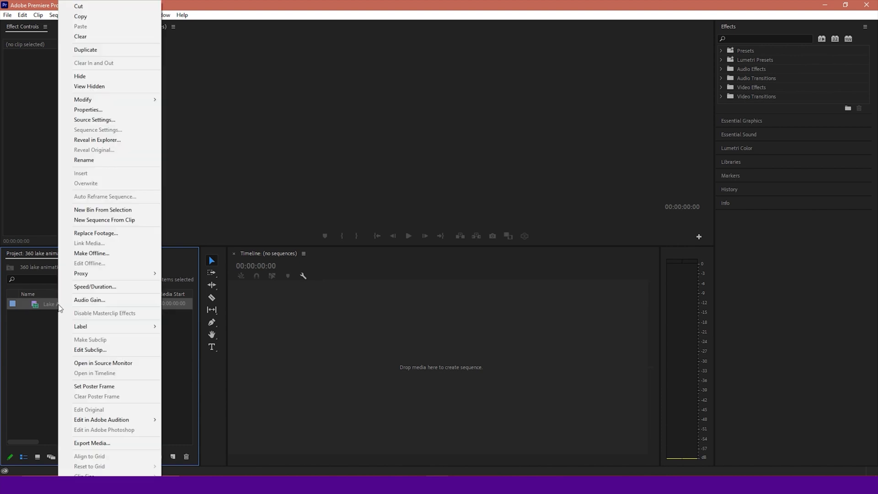
{"action": "mouse_move", "coordinate": [82, 99]}
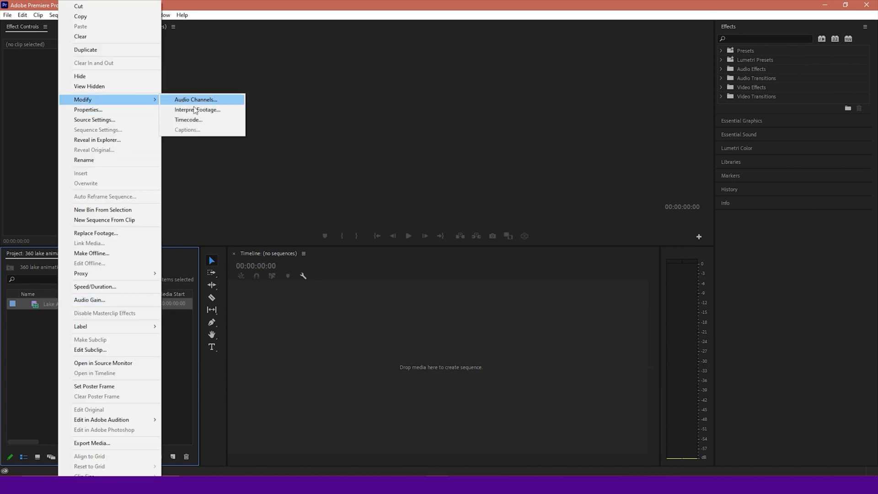
{"action": "left_click", "coordinate": [197, 109]}
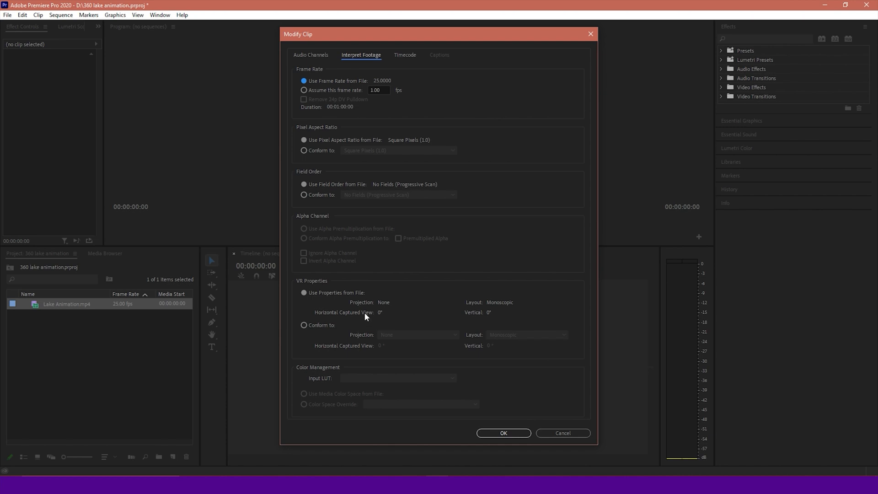
{"action": "mouse_move", "coordinate": [301, 285]}
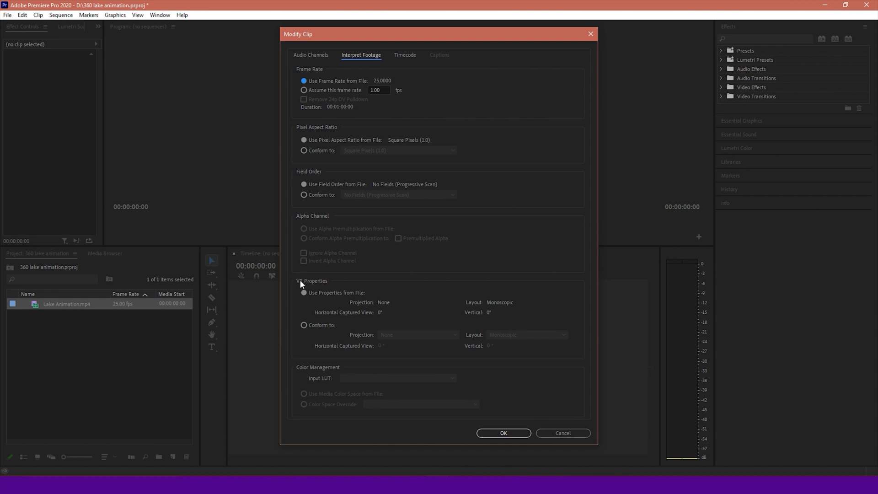
{"action": "left_click", "coordinate": [304, 324]}
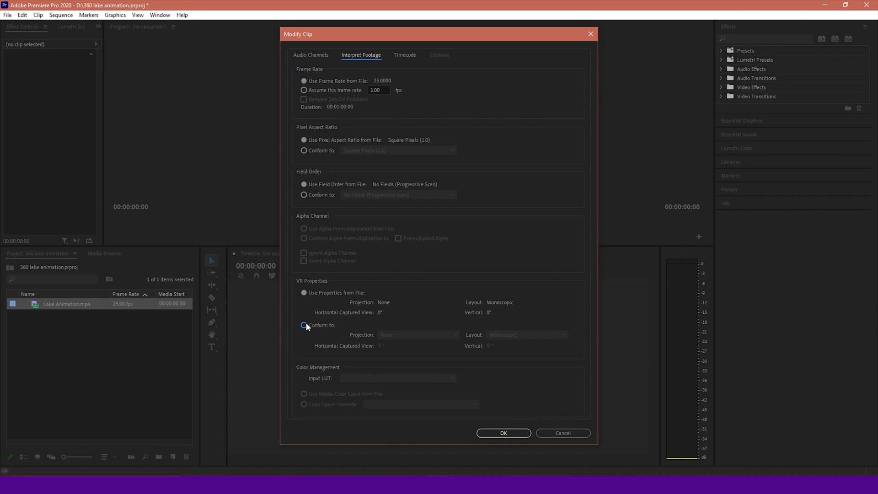
{"action": "left_click", "coordinate": [304, 324]}
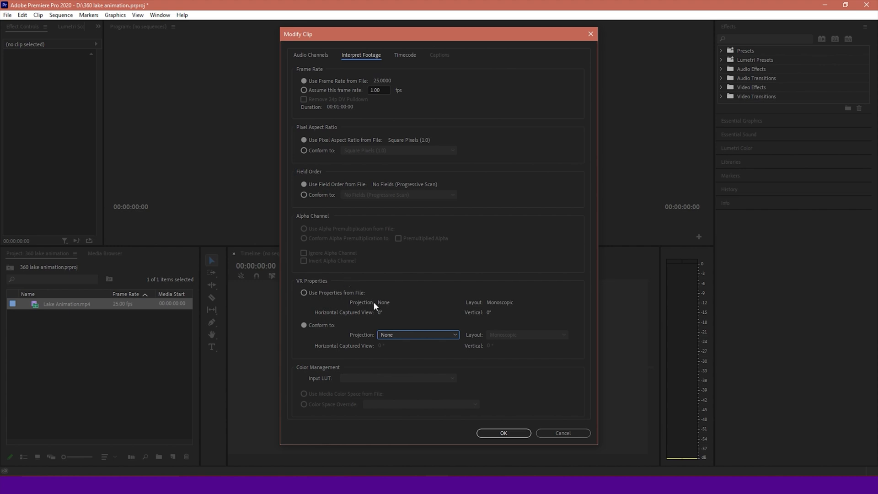
{"action": "mouse_move", "coordinate": [385, 304]}
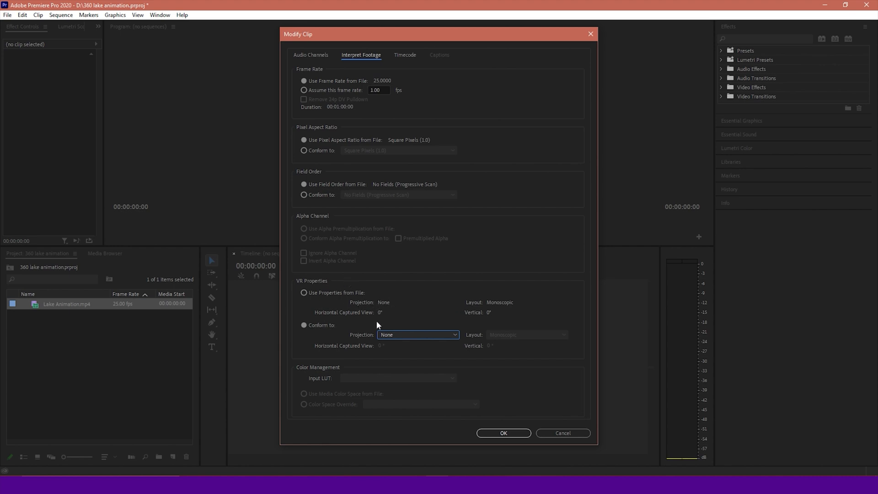
{"action": "left_click", "coordinate": [417, 335]}
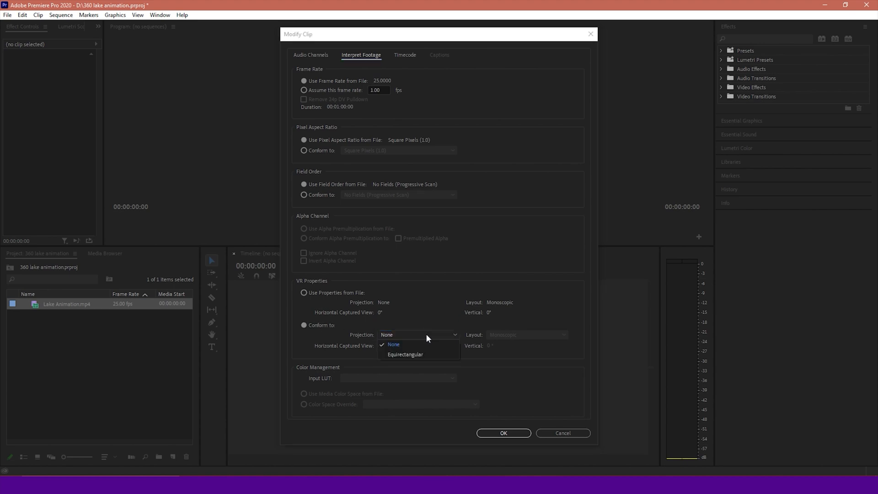
{"action": "mouse_move", "coordinate": [405, 354]}
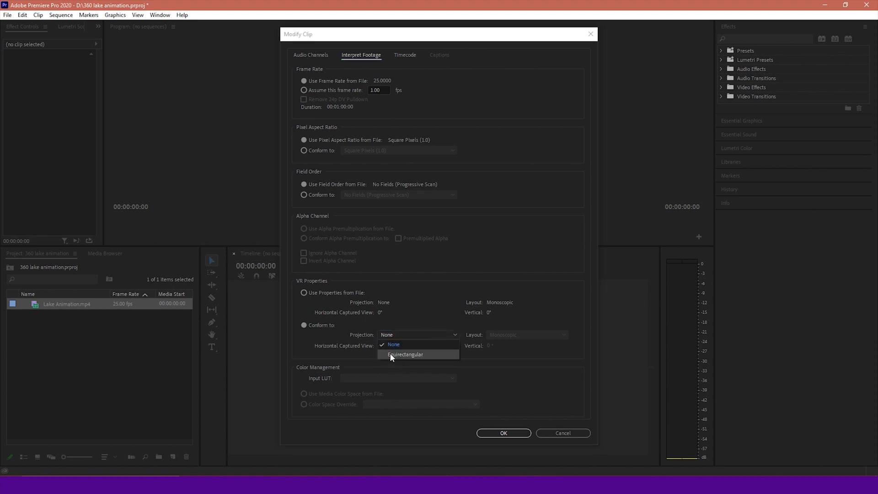
{"action": "left_click", "coordinate": [405, 355]}
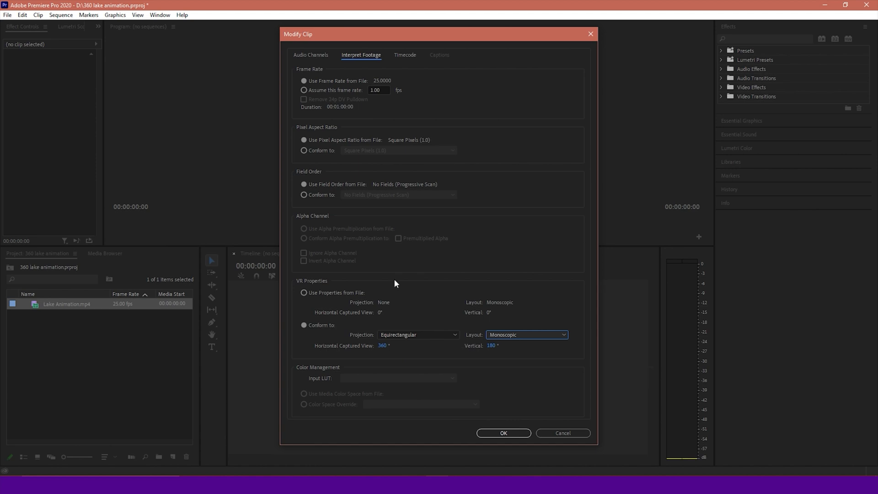
{"action": "mouse_move", "coordinate": [516, 345]}
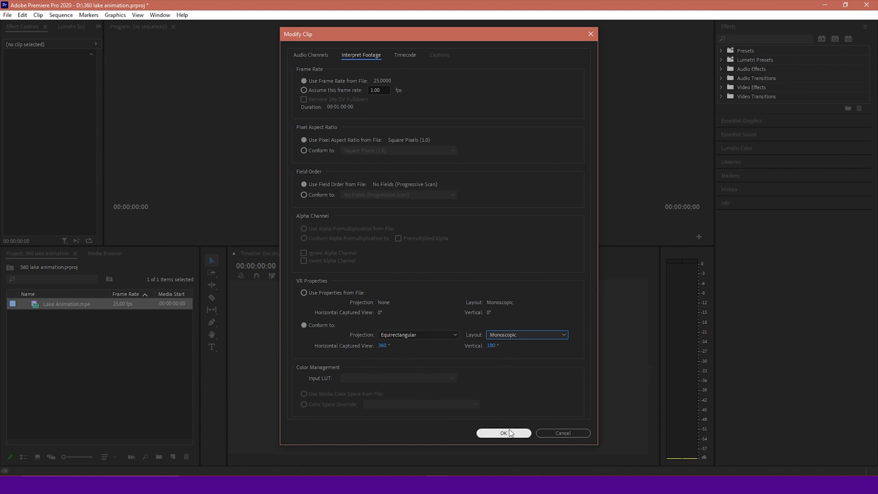
{"action": "left_click", "coordinate": [503, 433]}
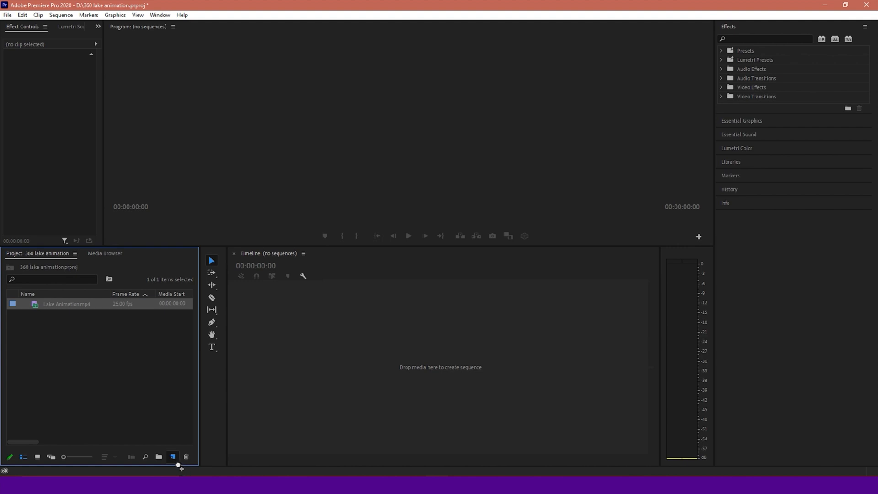
Create a Lake Animation sequence from the clip via the New Item button
{"action": "left_click", "coordinate": [173, 457]}
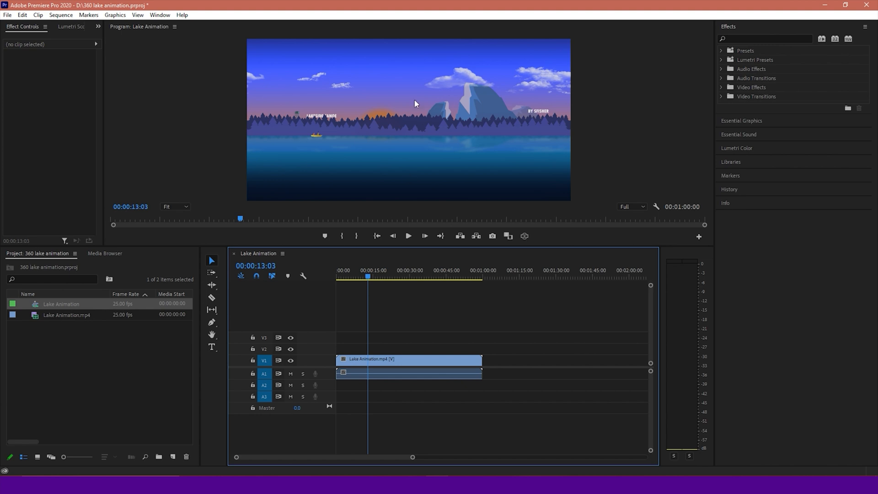
{"action": "mouse_move", "coordinate": [365, 99]}
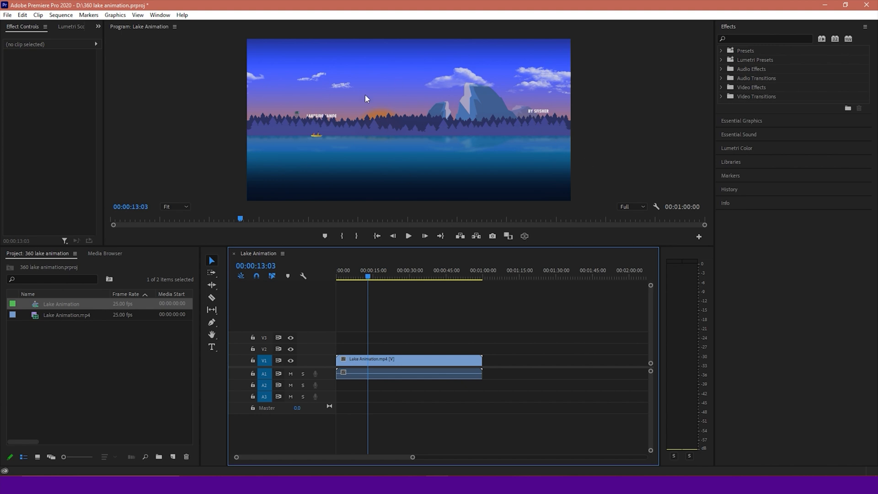
{"action": "mouse_move", "coordinate": [527, 120]}
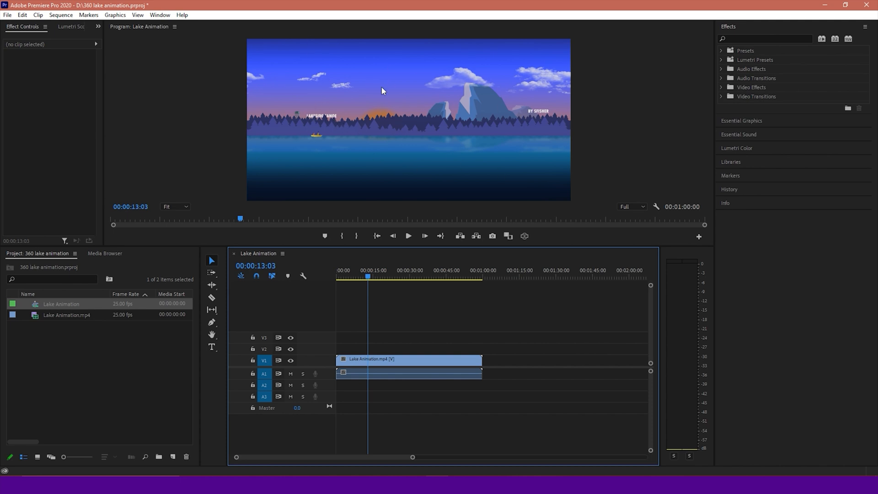
{"action": "mouse_move", "coordinate": [699, 237]}
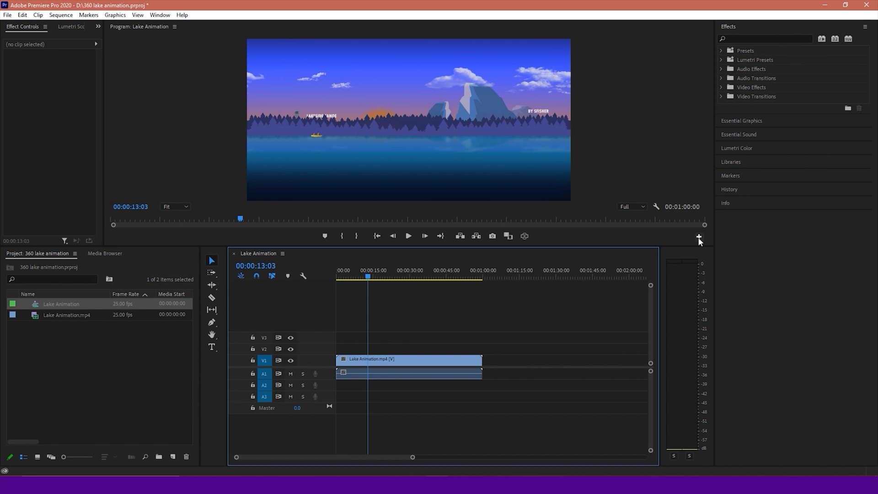
Add the Toggle VR Video Display button and switch the Program Monitor to VR view
{"action": "left_click", "coordinate": [698, 236]}
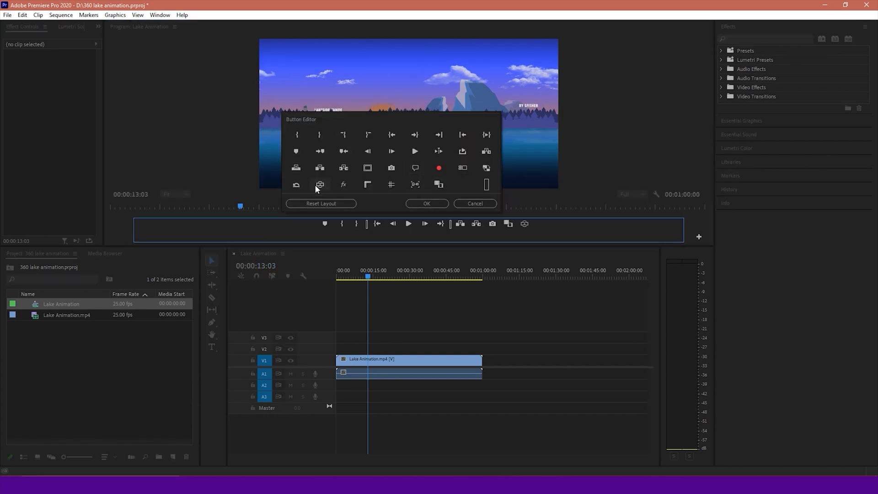
{"action": "mouse_move", "coordinate": [321, 185]}
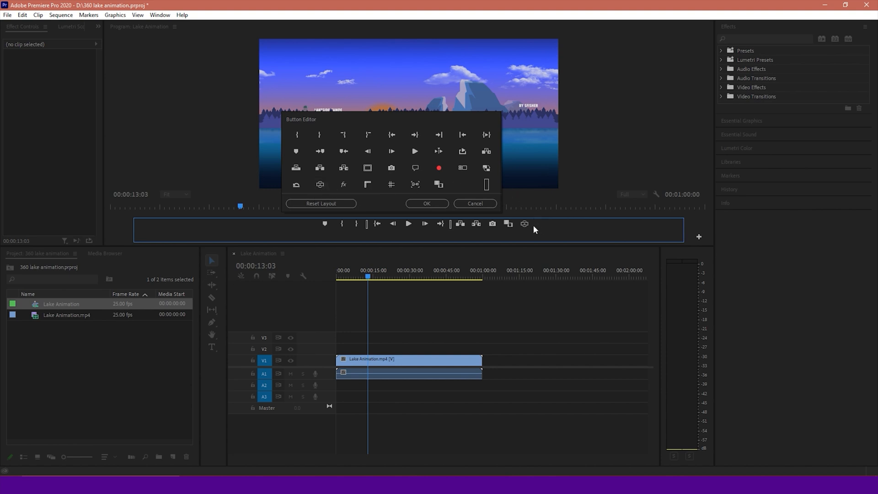
{"action": "left_click", "coordinate": [474, 203]}
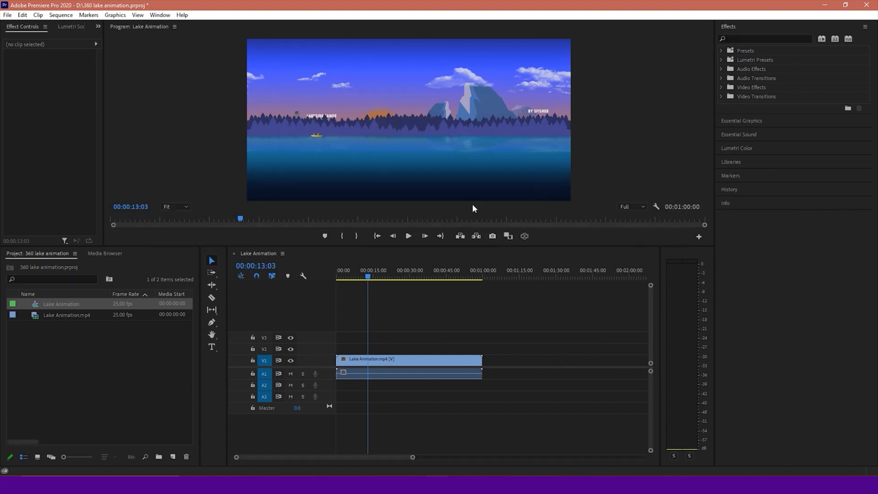
{"action": "mouse_move", "coordinate": [524, 236]}
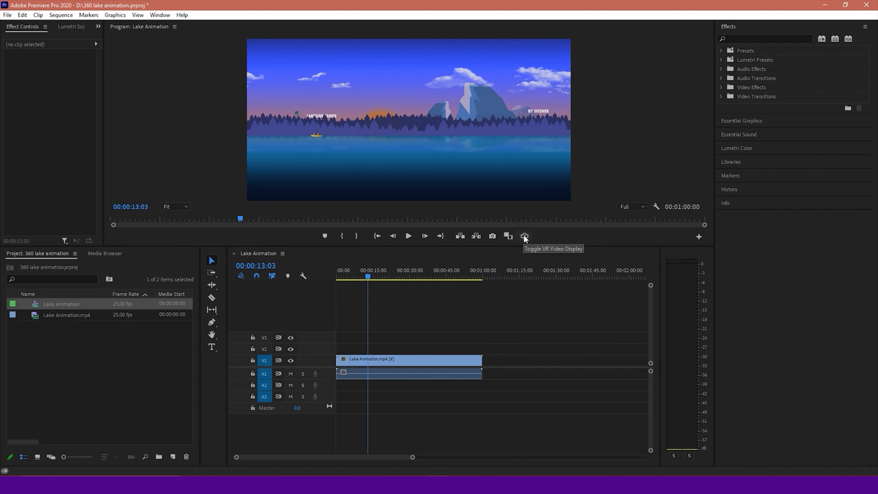
{"action": "mouse_move", "coordinate": [532, 243]}
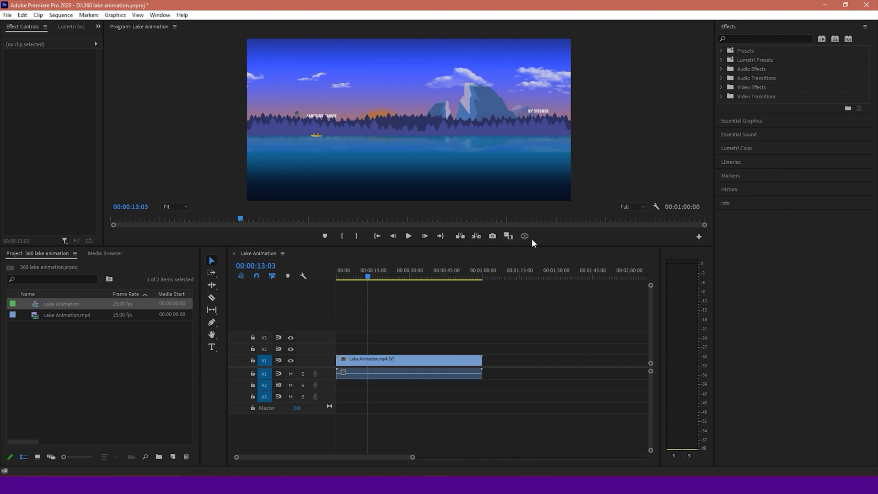
{"action": "left_click", "coordinate": [524, 236]}
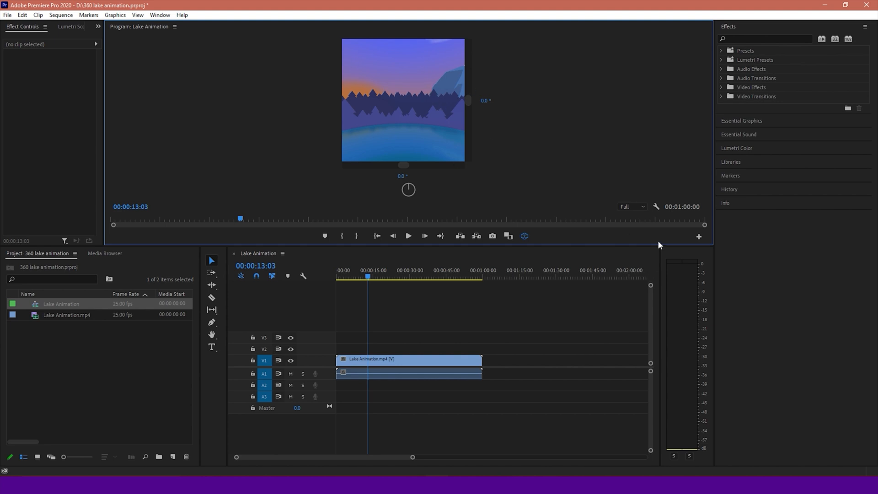
{"action": "mouse_move", "coordinate": [655, 208]}
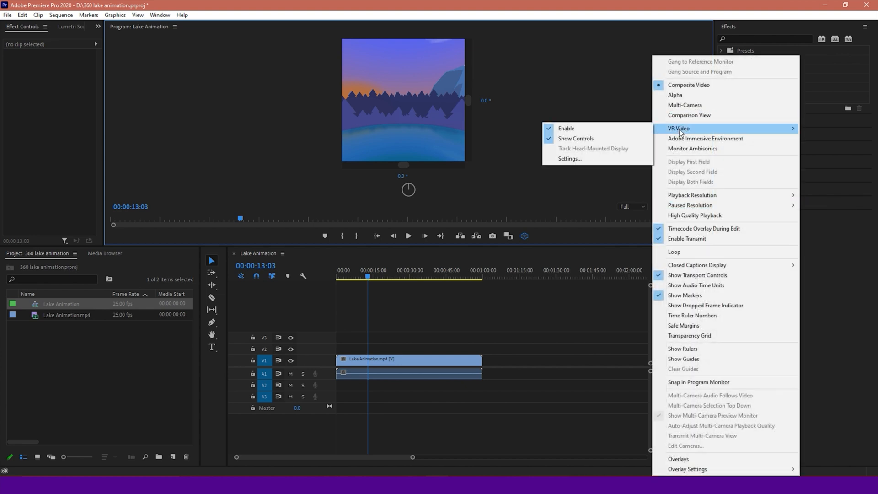
{"action": "mouse_move", "coordinate": [567, 161]}
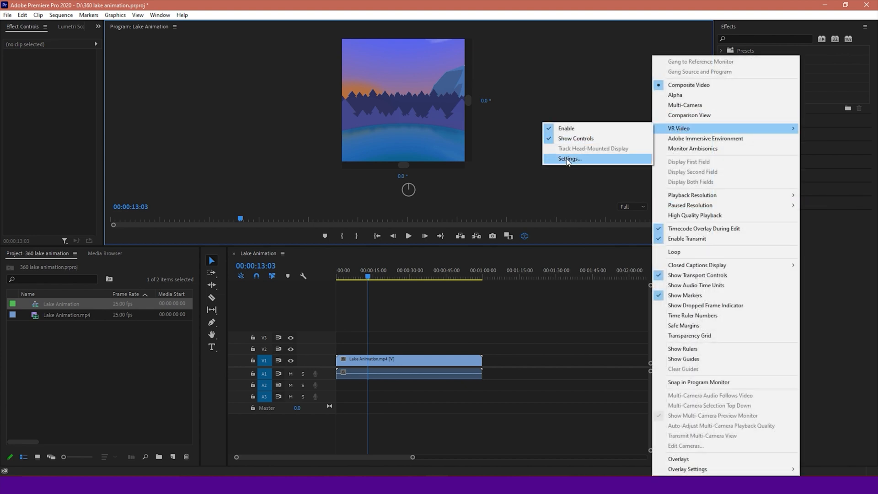
Set the VR monitor view to 180° horizontal by 90° vertical
{"action": "left_click", "coordinate": [567, 159]}
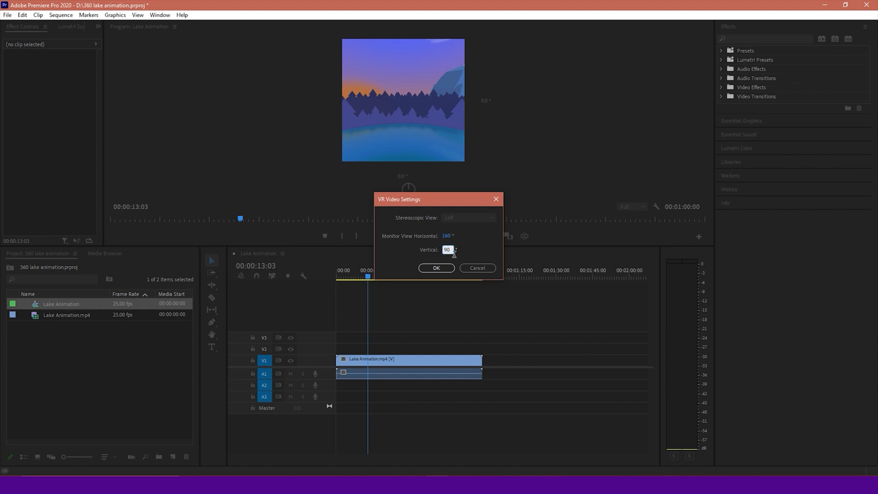
{"action": "left_click", "coordinate": [436, 268]}
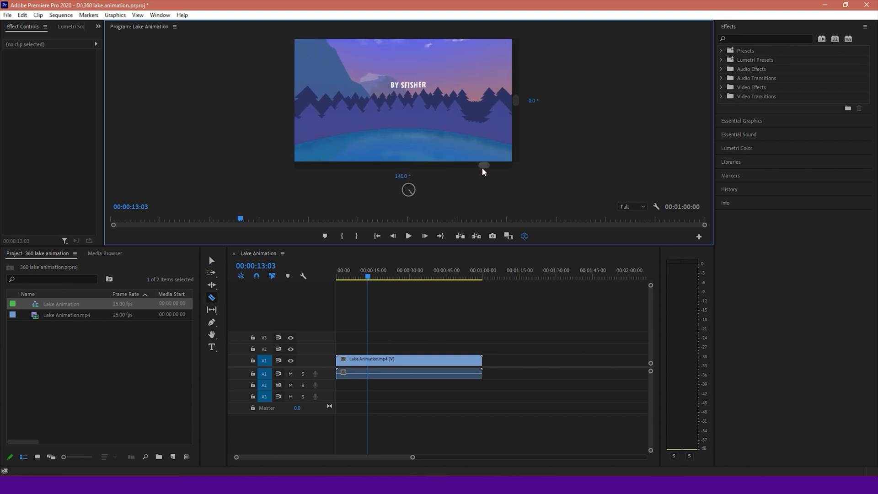
Look around the lake in VR, then return the monitor to the flat equirectangular frame
{"action": "left_click_drag", "start_coordinate": [484, 166], "coordinate": [372, 165]}
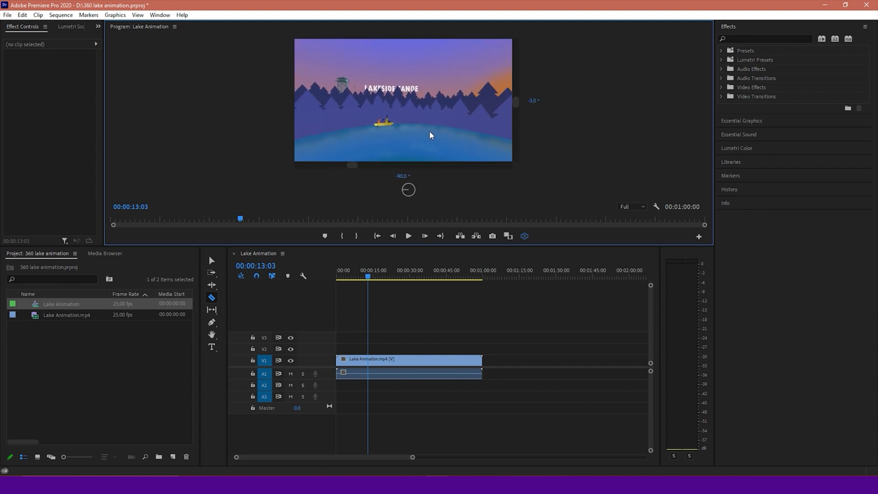
{"action": "left_click", "coordinate": [426, 276]}
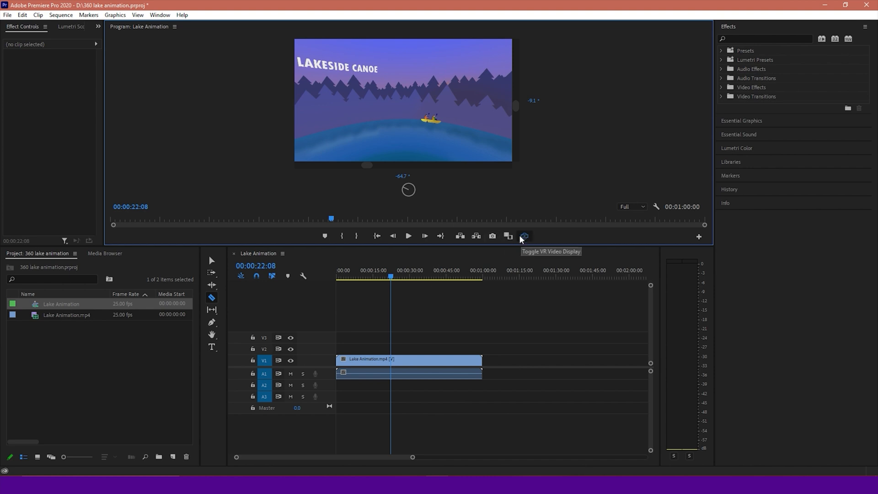
{"action": "mouse_move", "coordinate": [539, 200]}
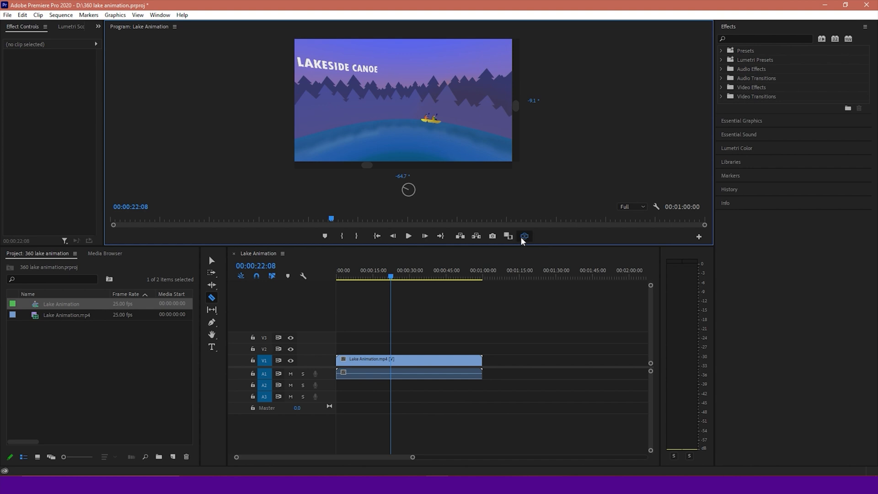
{"action": "mouse_move", "coordinate": [523, 236]}
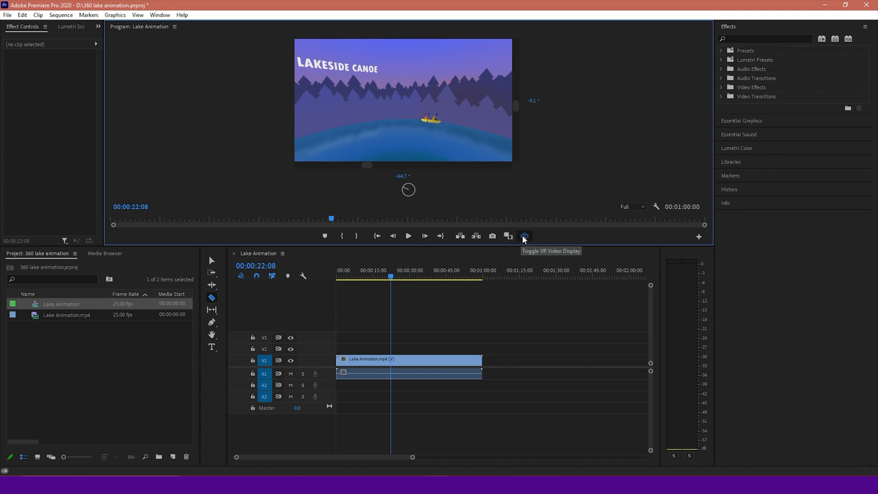
{"action": "left_click", "coordinate": [524, 236]}
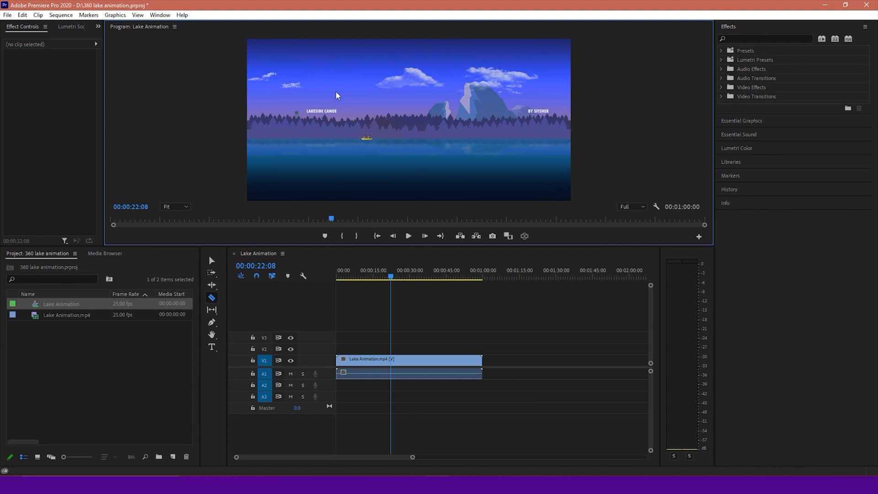
{"action": "left_click", "coordinate": [7, 14]}
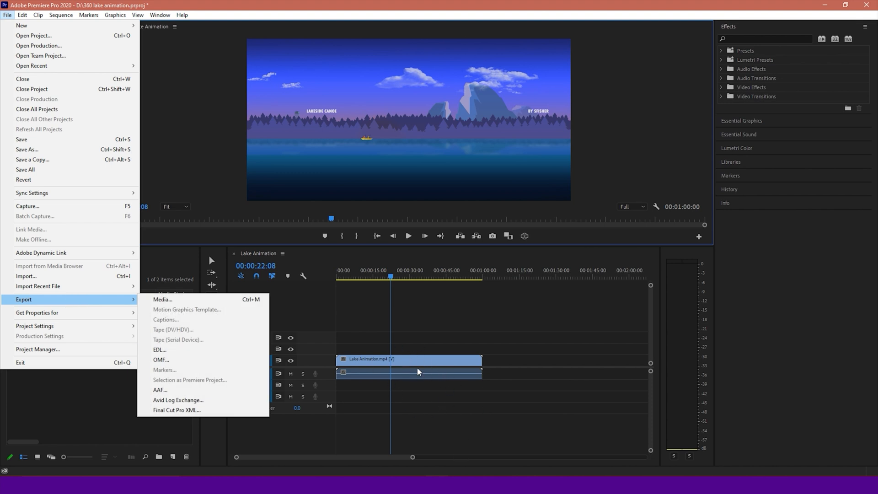
{"action": "mouse_move", "coordinate": [414, 335]}
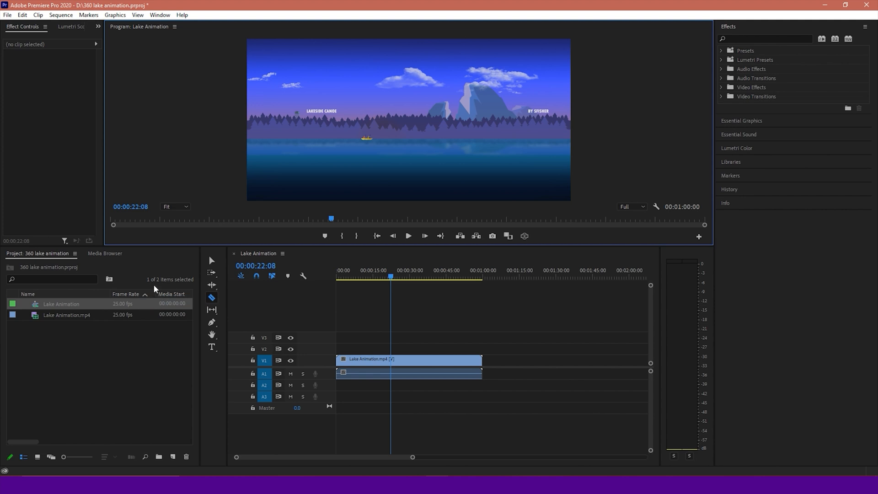
{"action": "mouse_move", "coordinate": [362, 307]}
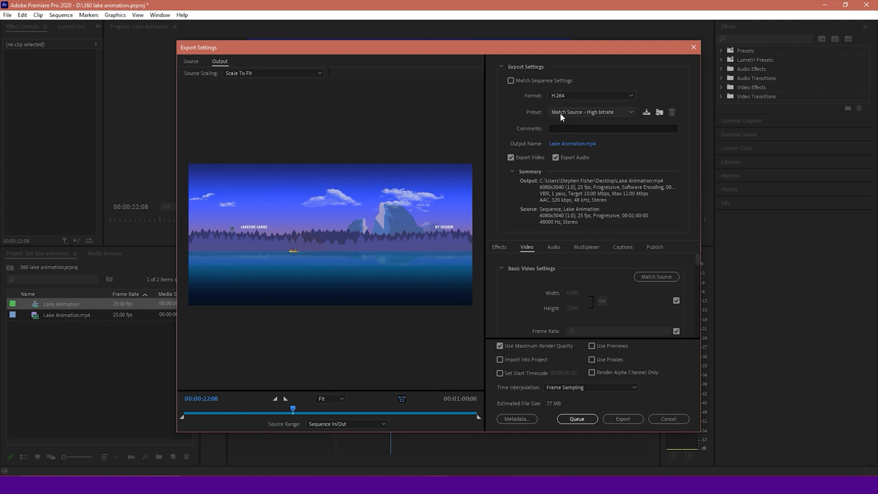
{"action": "mouse_move", "coordinate": [561, 280]}
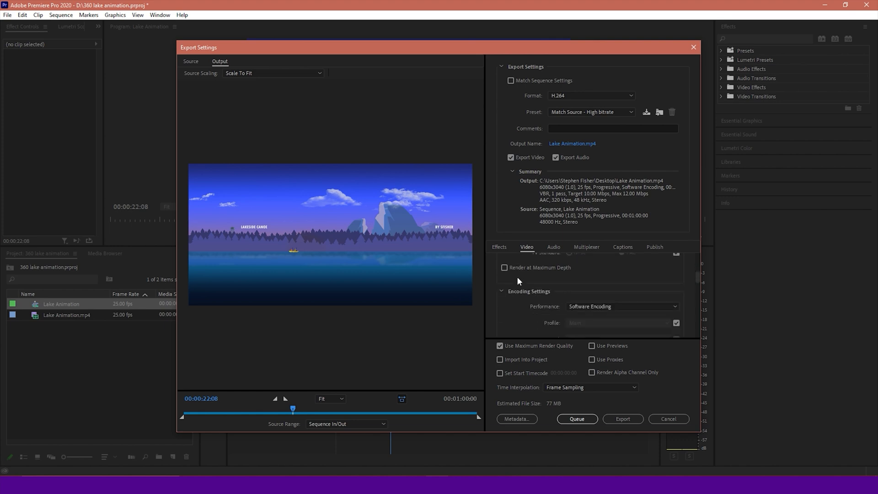
Flag the H.264 export as monoscopic 360×180 VR video in the VR Video settings
{"action": "scroll", "scroll_direction": "down", "scroll_amount": 3}
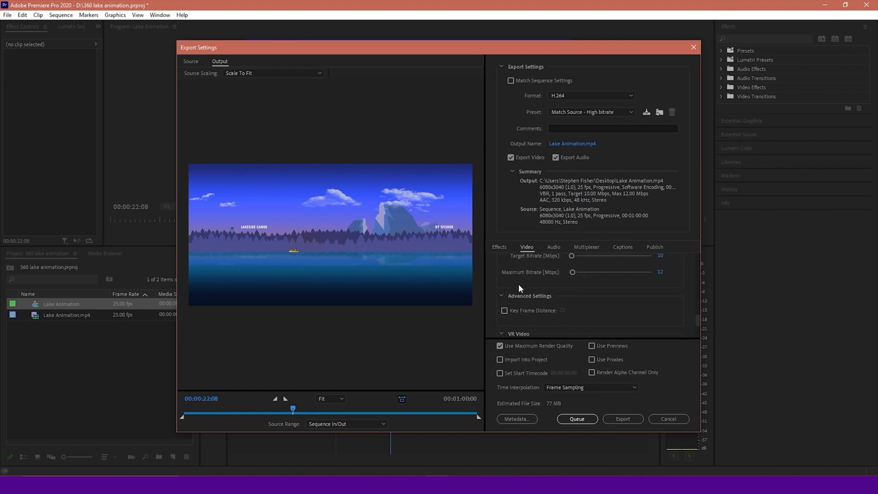
{"action": "left_click", "coordinate": [504, 297]}
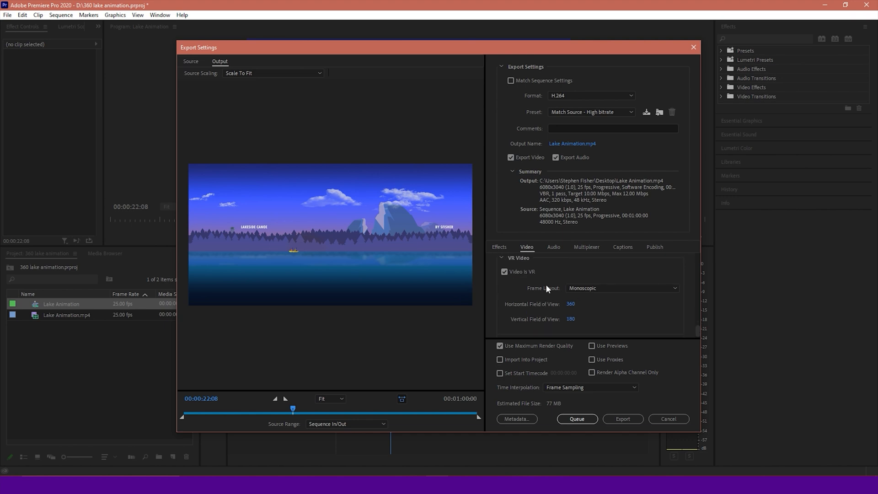
{"action": "mouse_move", "coordinate": [520, 307]}
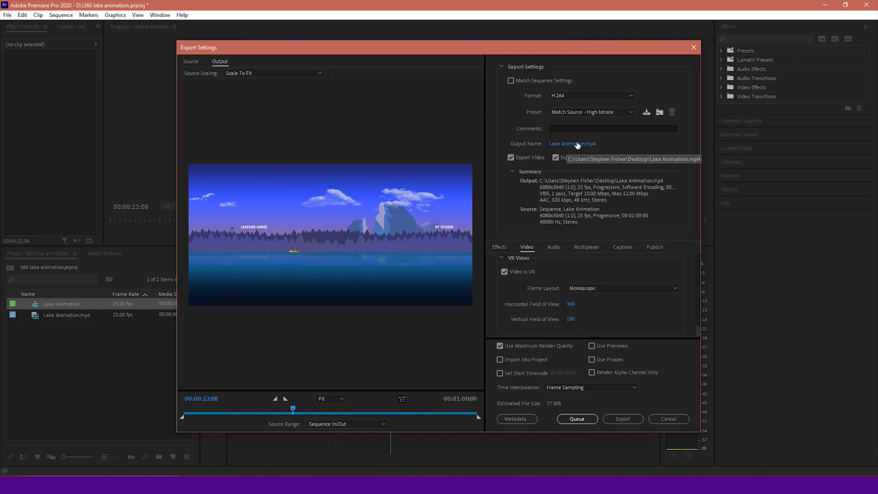
Keep the output as Lake Animation.mp4 and start the export encoding
{"action": "left_click", "coordinate": [572, 144]}
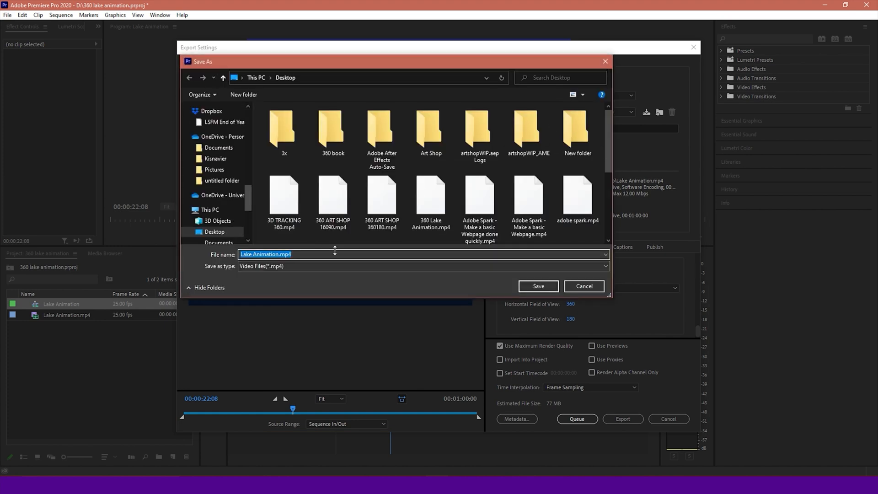
{"action": "left_click", "coordinate": [537, 287]}
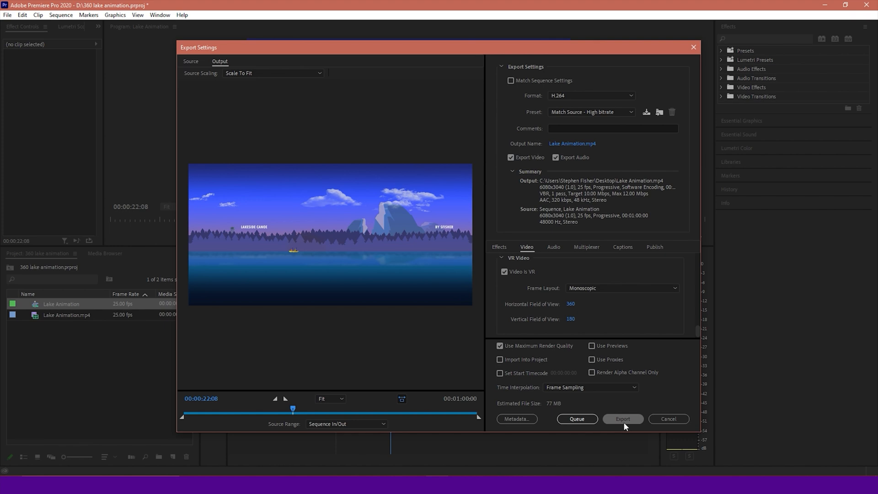
{"action": "left_click", "coordinate": [622, 419]}
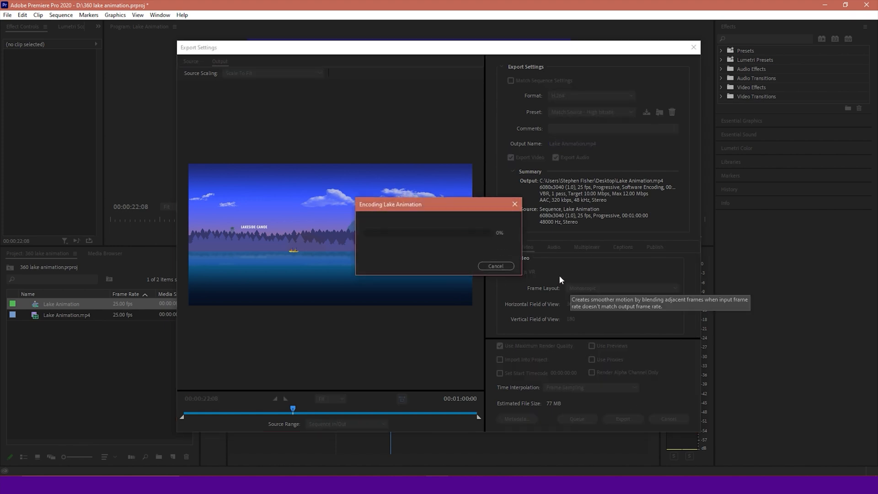
{"action": "mouse_move", "coordinate": [577, 287]}
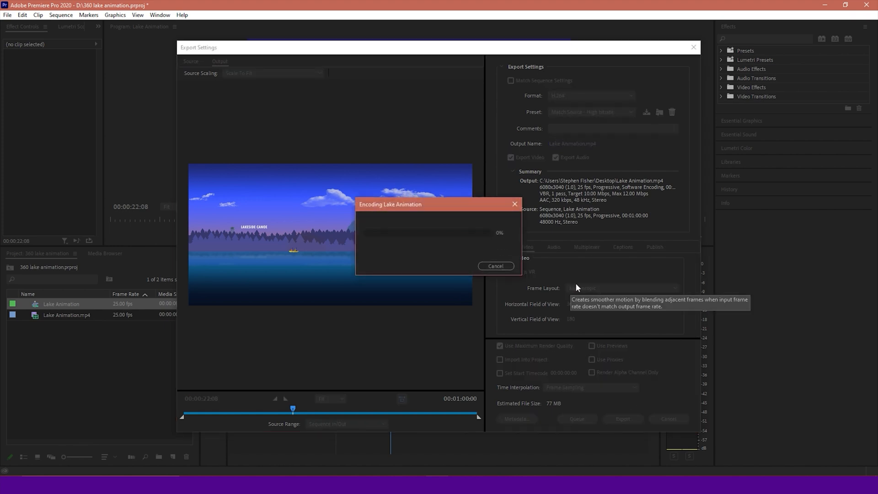